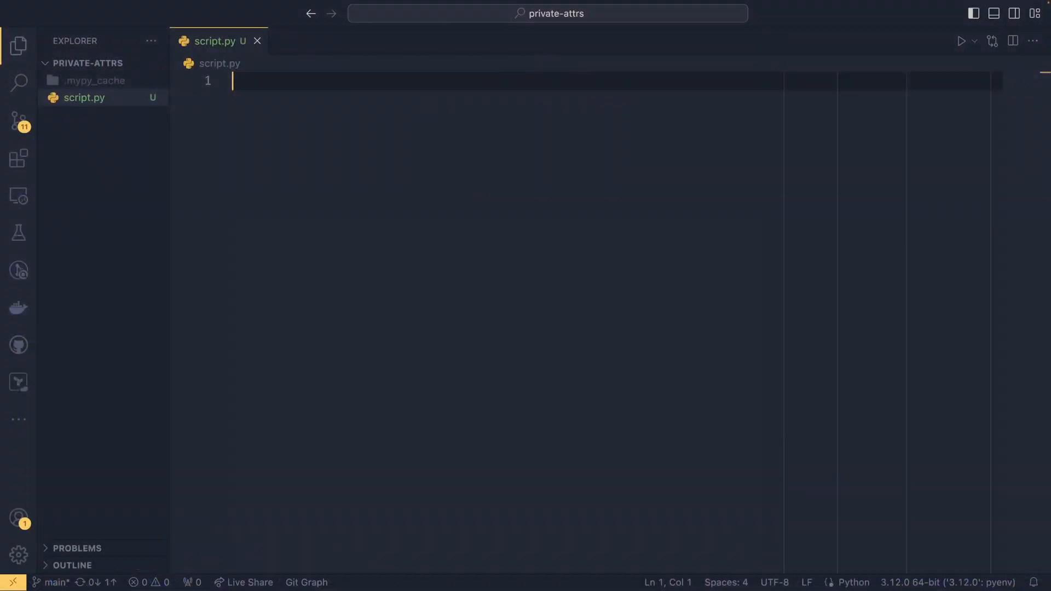
- Define class Test with __class_attr and __init__(self, x: str) setting self.__instance_attr
{"action": "type", "text": "class Test:"}
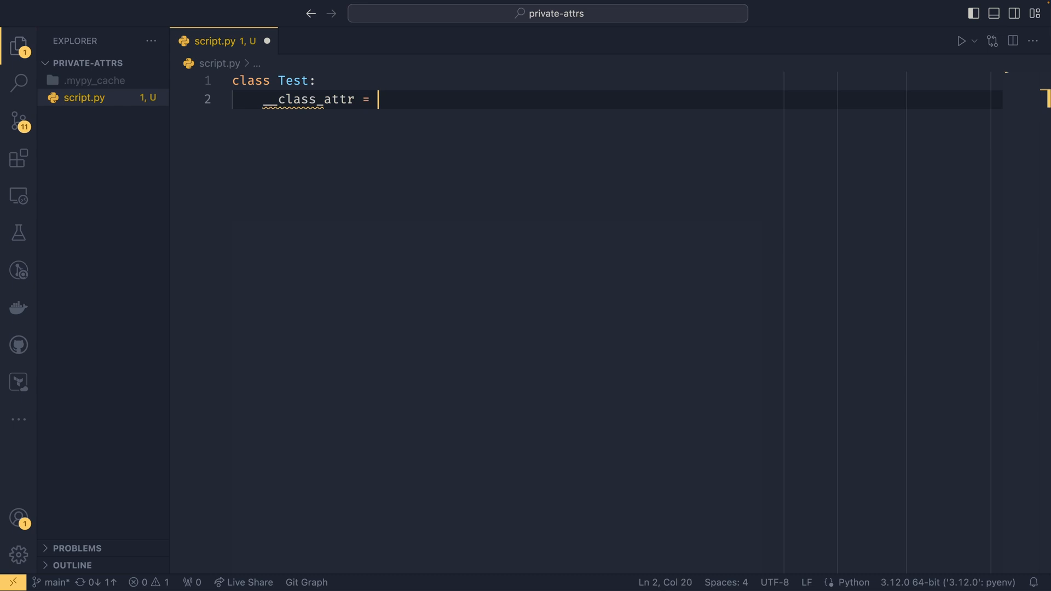
{"action": "type", "text": "\"class attribute"}
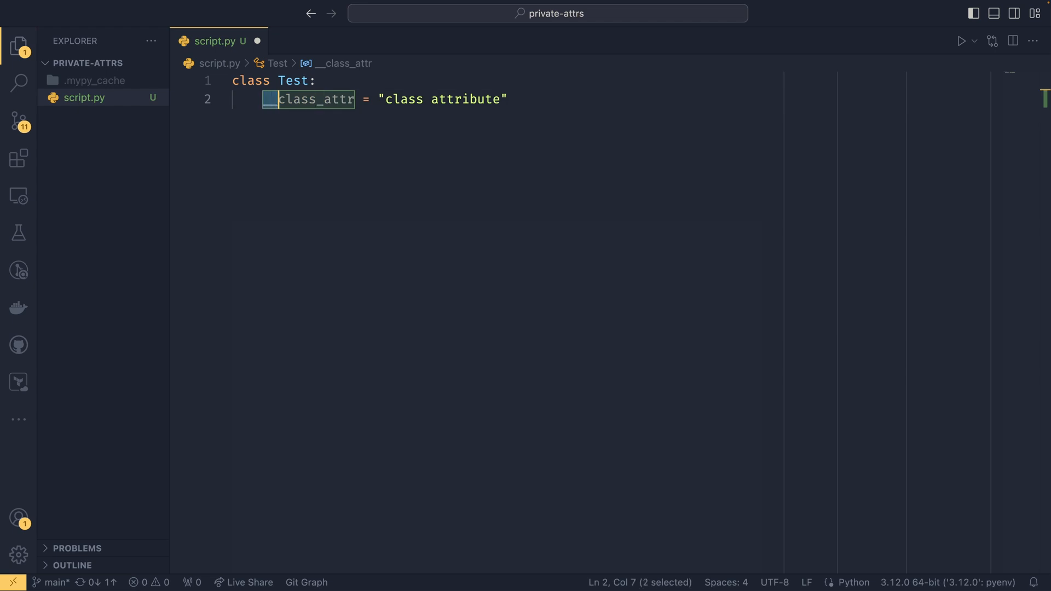
{"action": "type", "text": "d"}
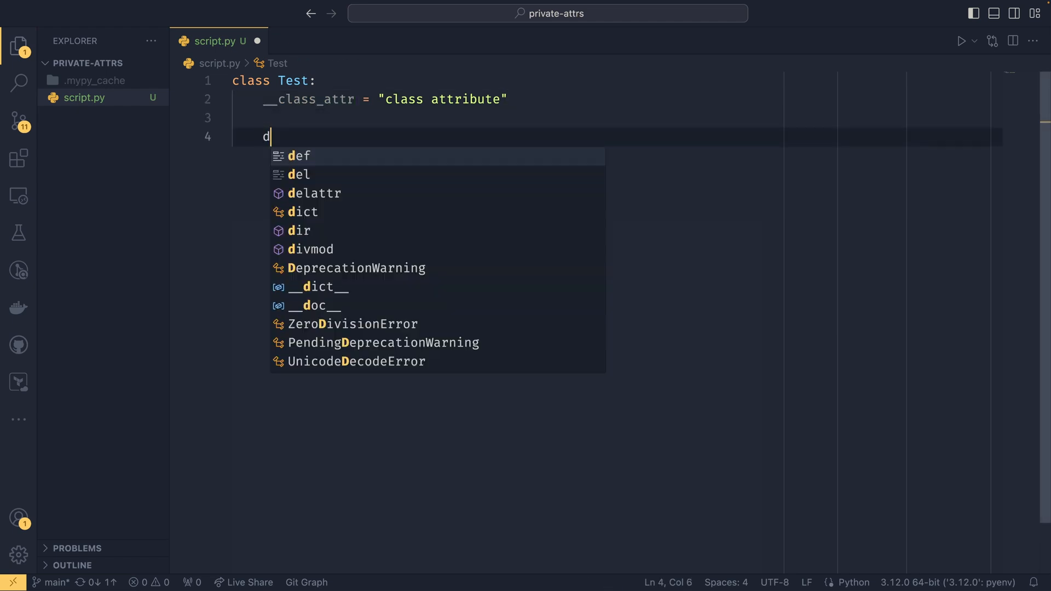
{"action": "type", "text": "ef __init__(self"}
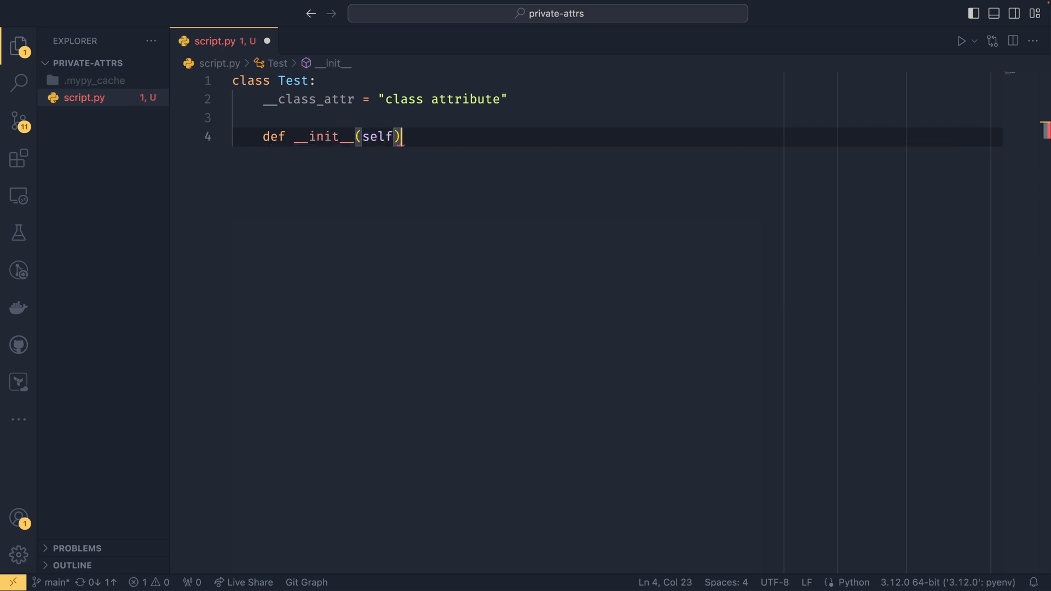
{"action": "type", "text": "-> None:"}
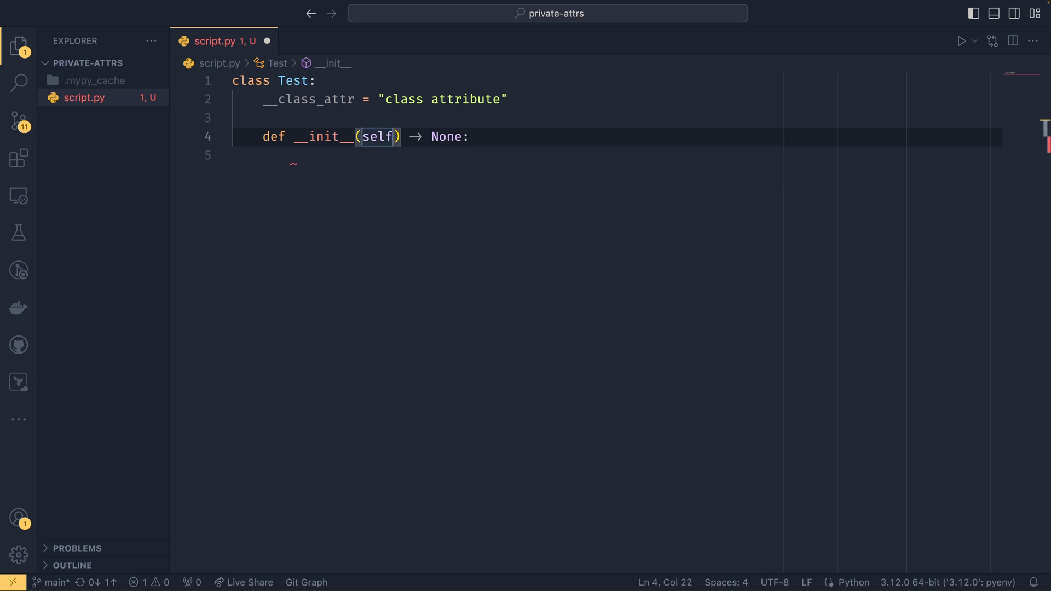
{"action": "type", "text": ", x: int"}
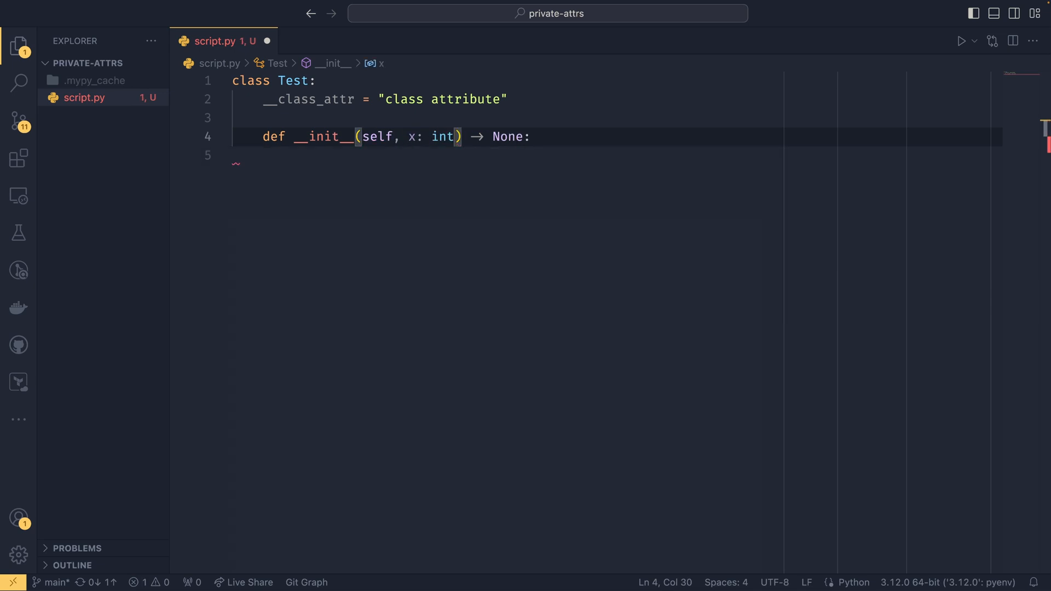
{"action": "type", "text": "str"}
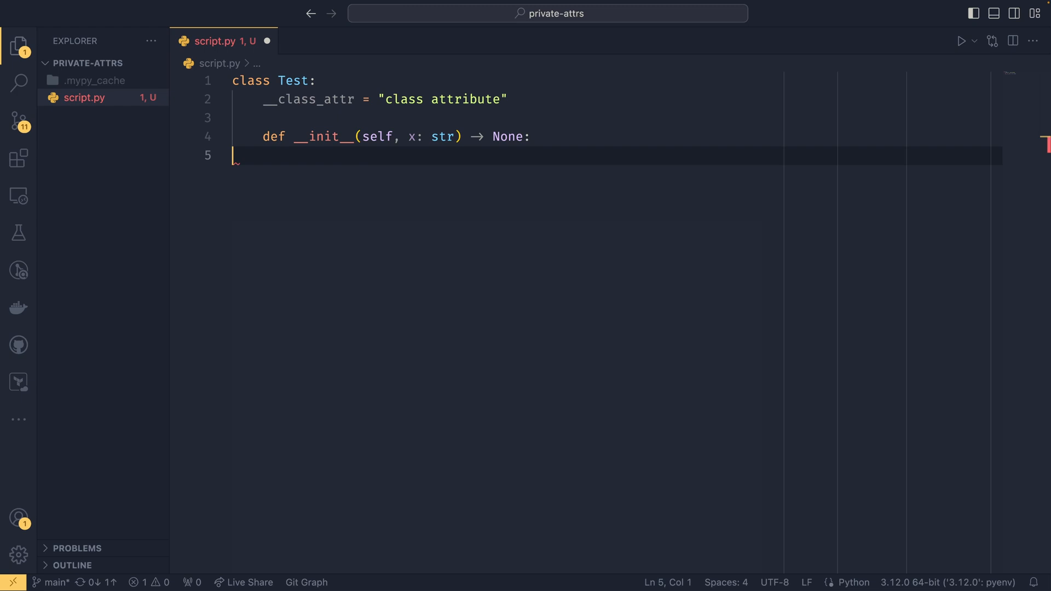
{"action": "type", "text": "self.__inst"}
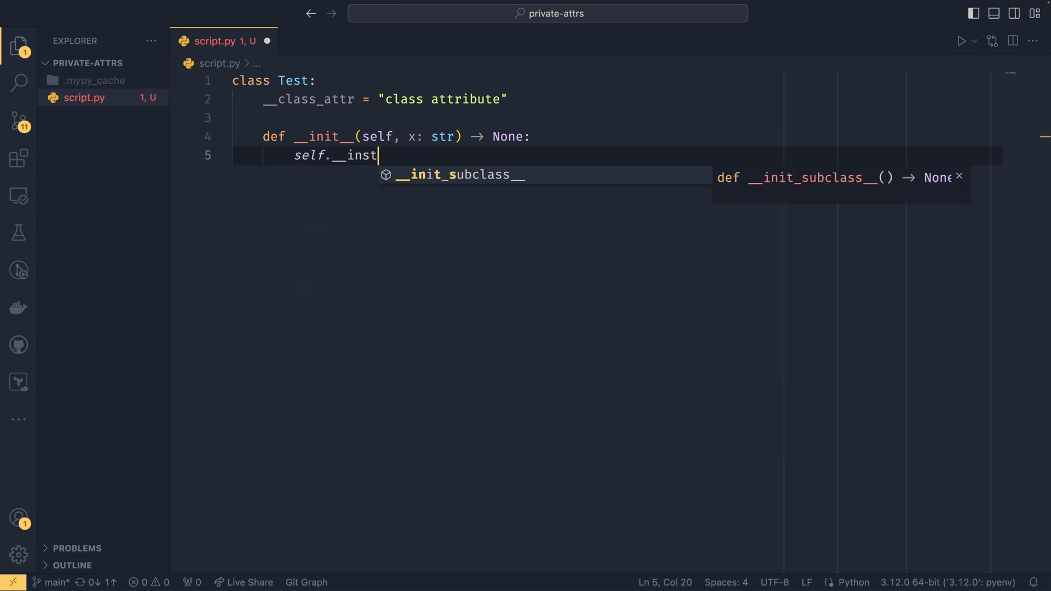
{"action": "type", "text": "ance_attr"}
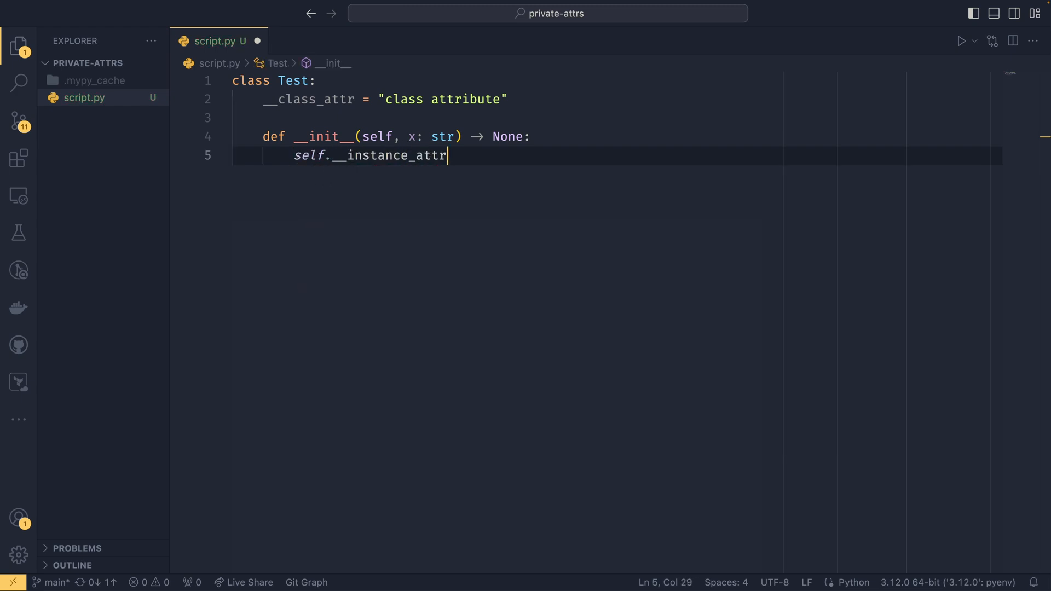
{"action": "type", "text": "= f\"{}\""}
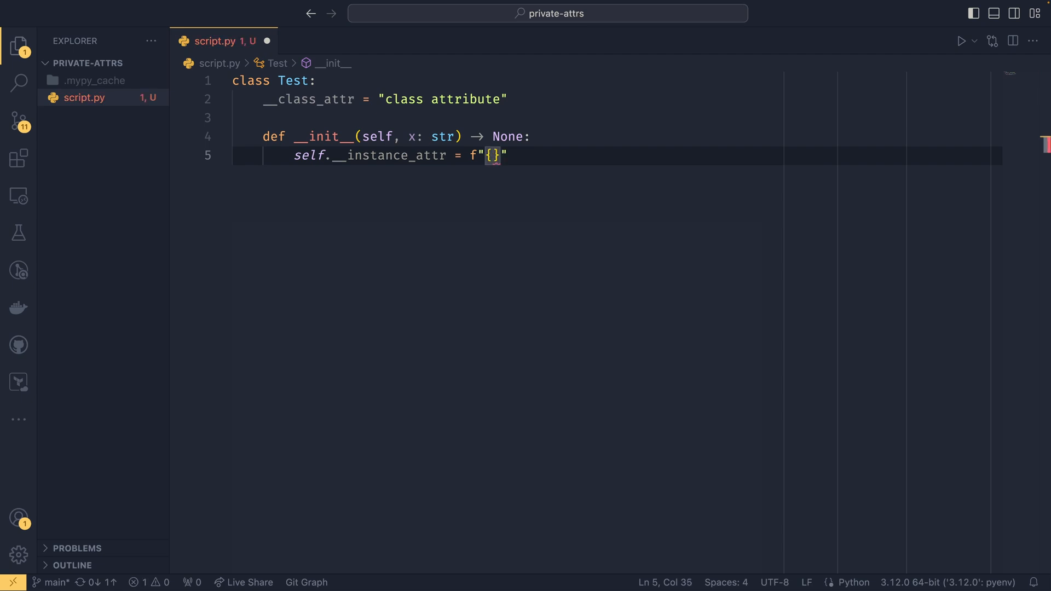
{"action": "type", "text": "instance"}
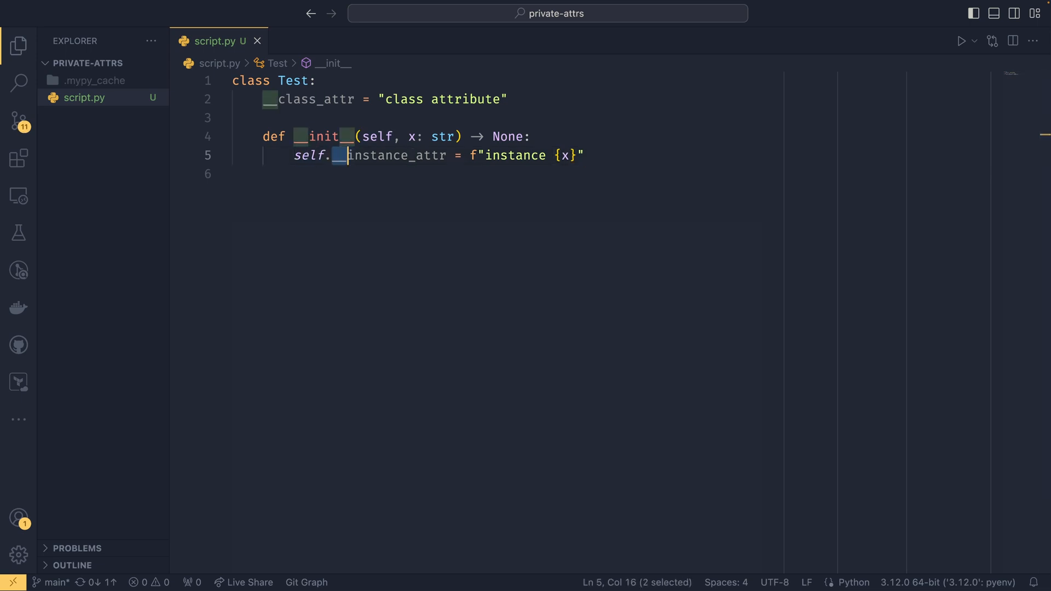
- Add a private __method(self) -> str that returns the private instance attribute
{"action": "double_click", "coordinate": [394, 154]}
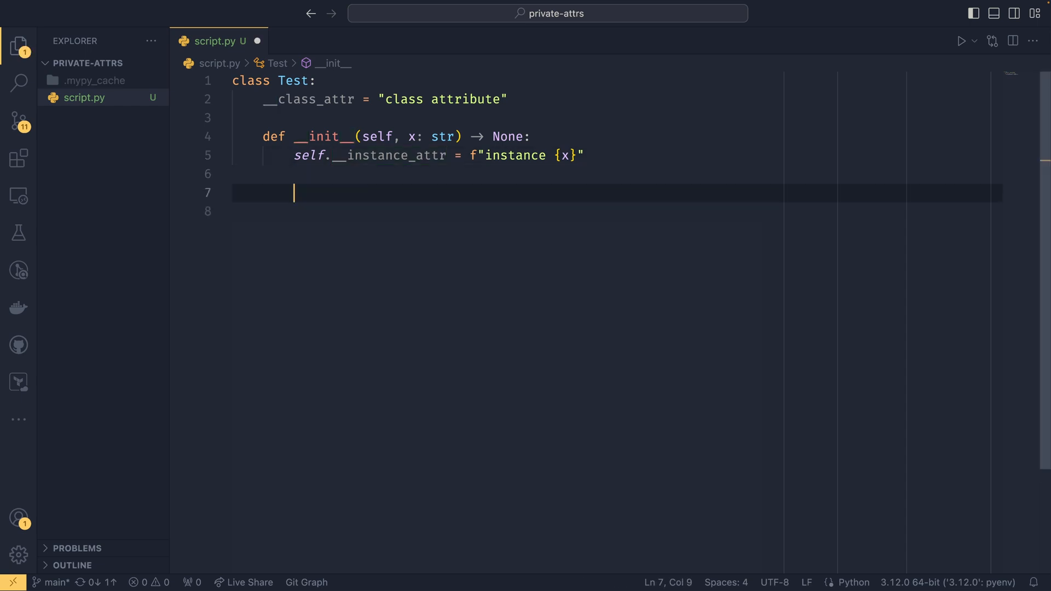
{"action": "type", "text": "def __methods"}
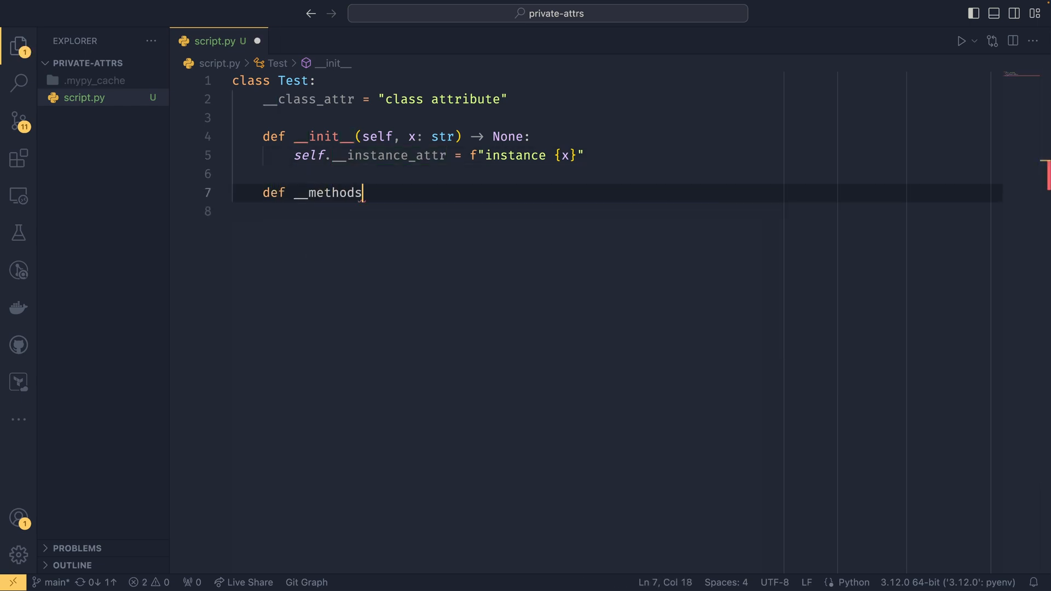
{"action": "type", "text": "(self)"}
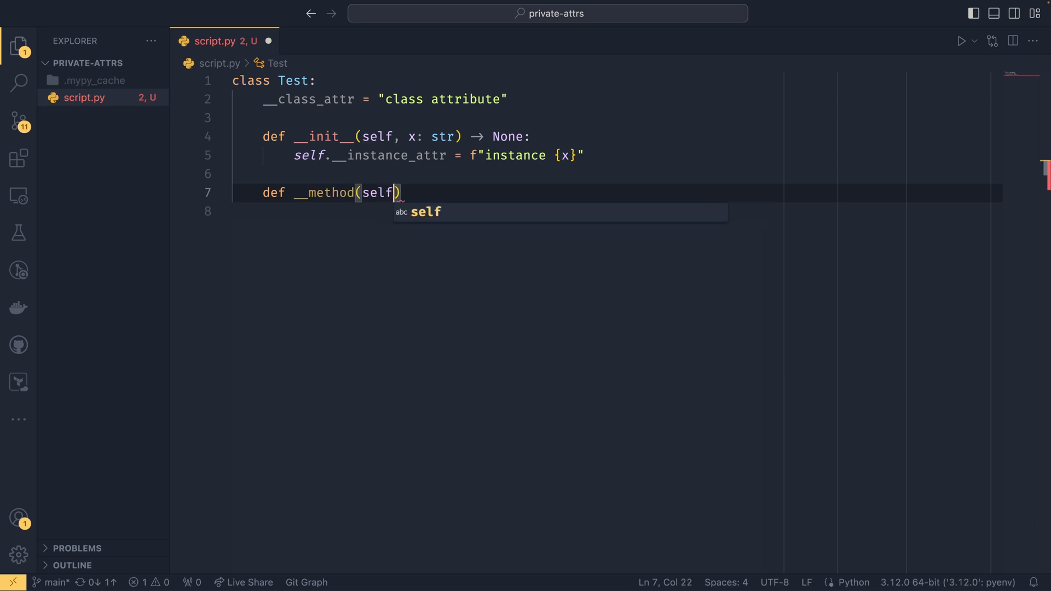
{"action": "type", "text": "-> str:"}
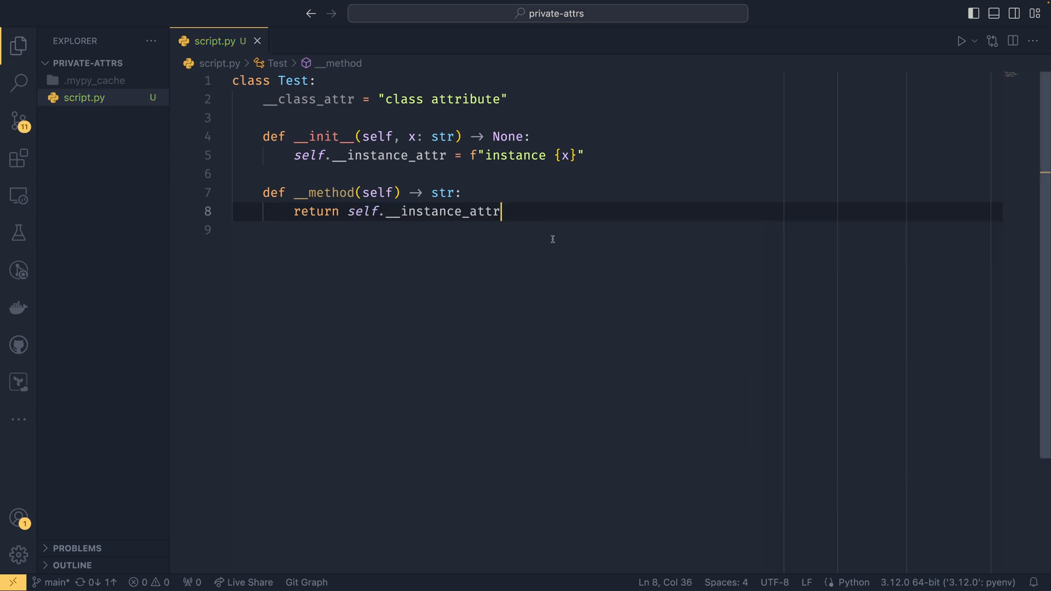
- Add an if __name__ == "__main__" block printing Test.__class_attr and t.__instance_attr
{"action": "key", "text": "Enter"}
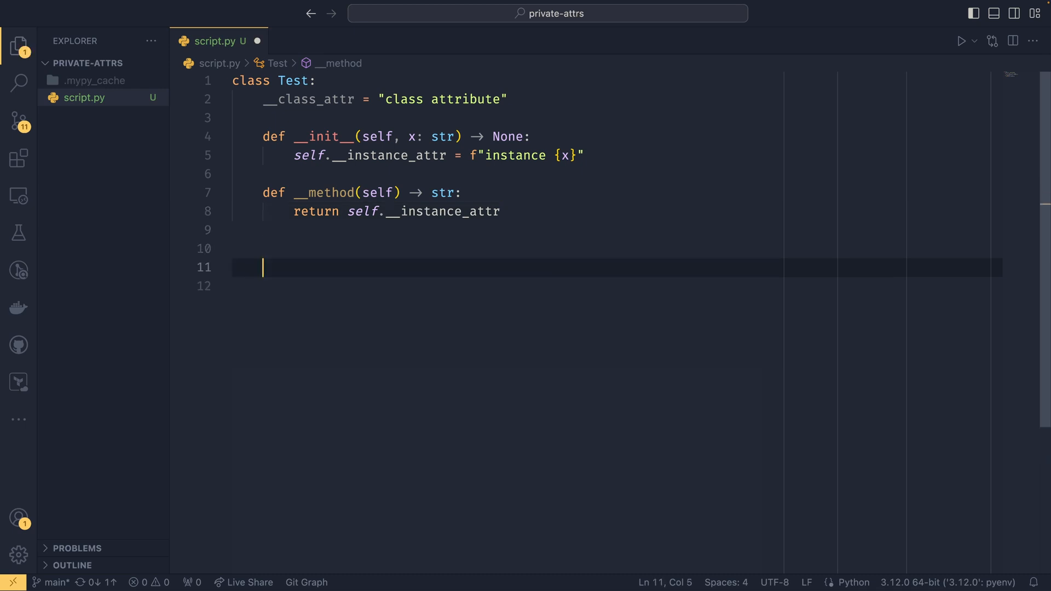
{"action": "type", "text": "if __name__"}
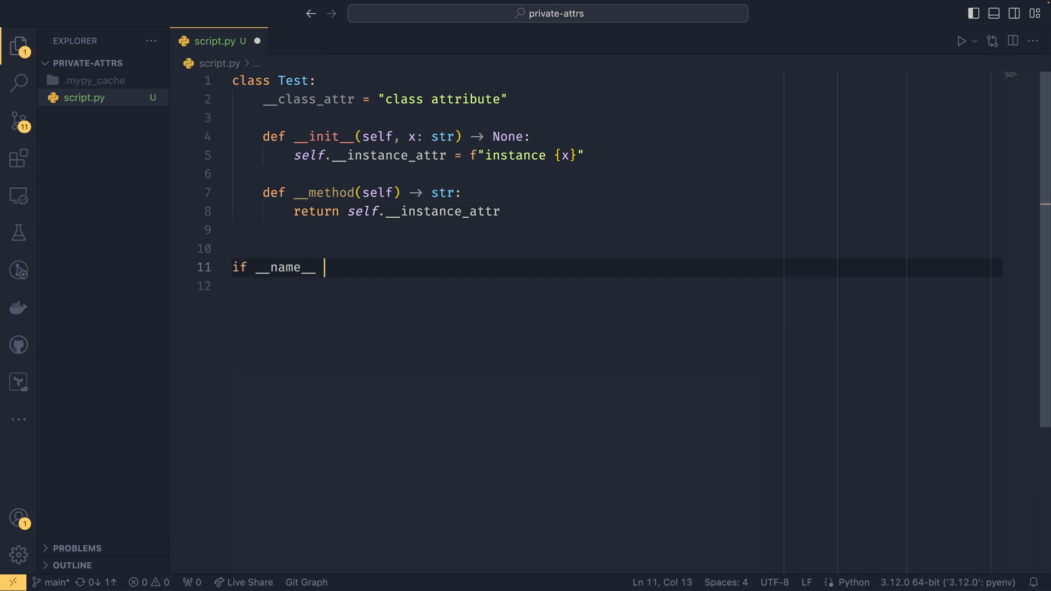
{"action": "type", "text": "== \"__"}
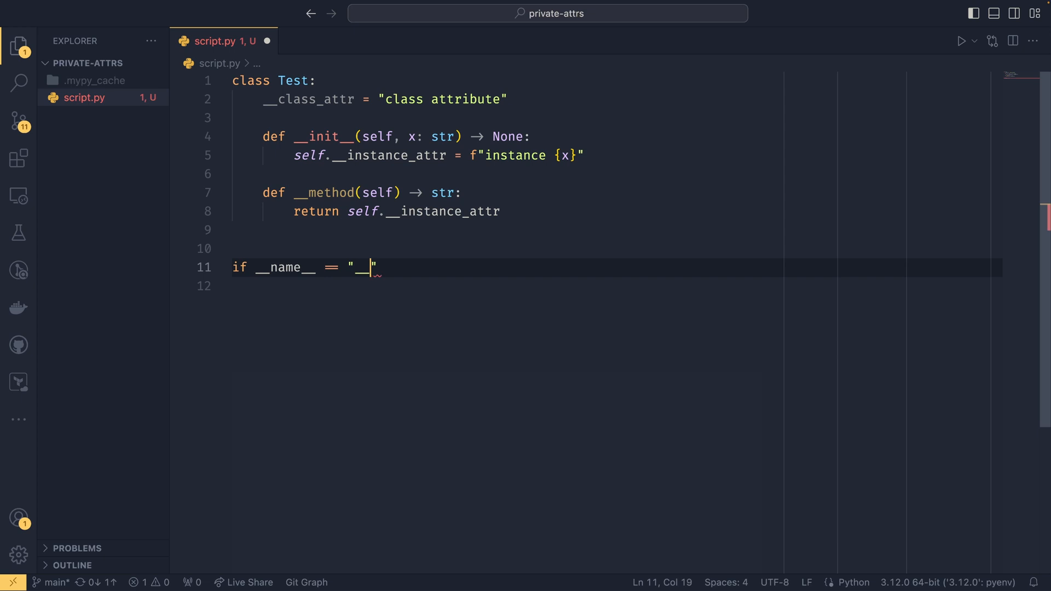
{"action": "type", "text": "_main_)_"}
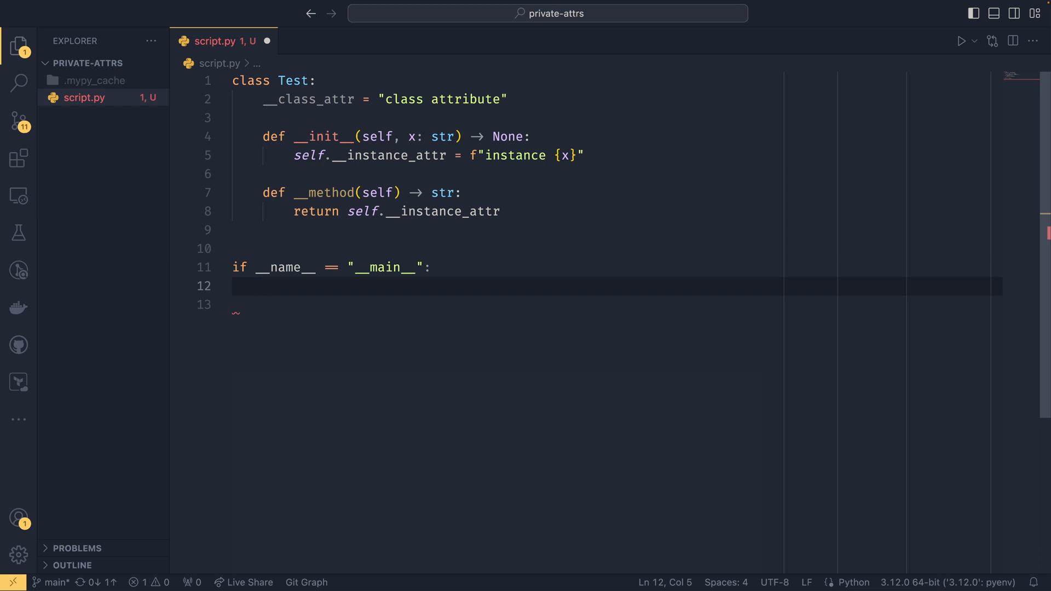
{"action": "type", "text": "print(Test)"}
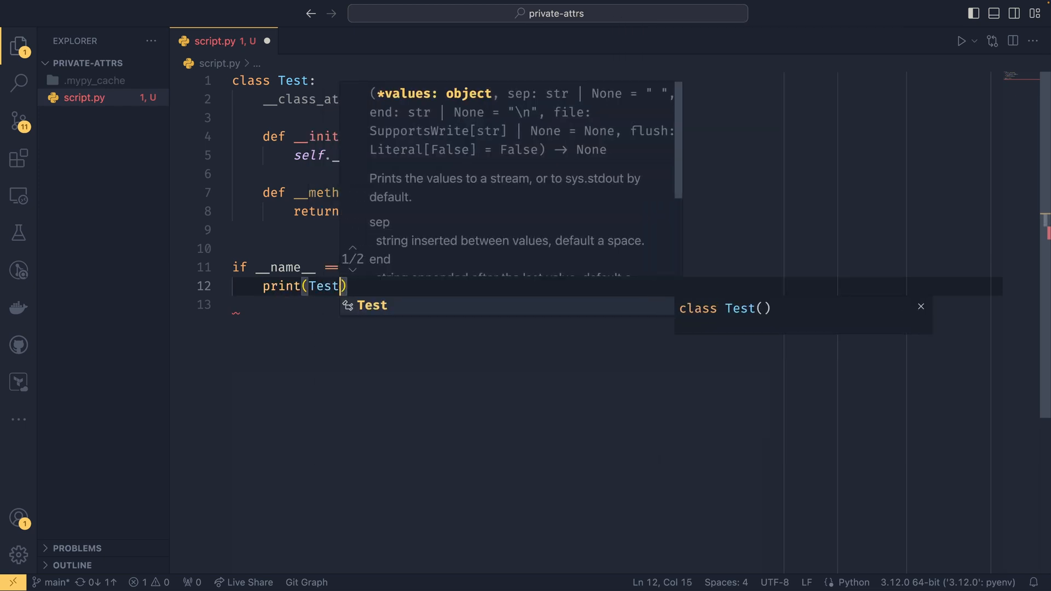
{"action": "type", "text": ".__class_attr"}
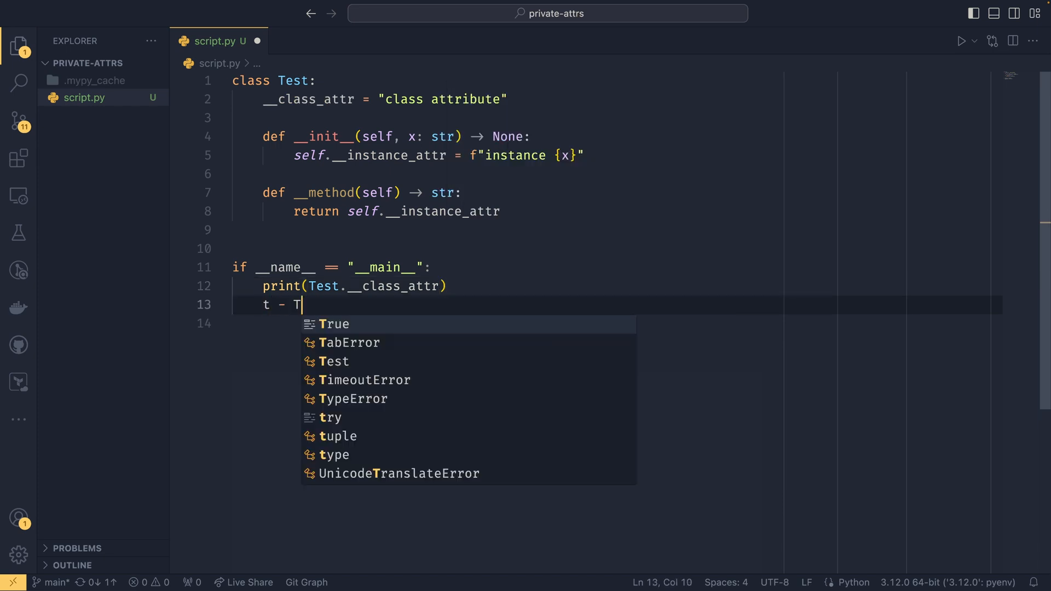
{"action": "type", "text": "E"}
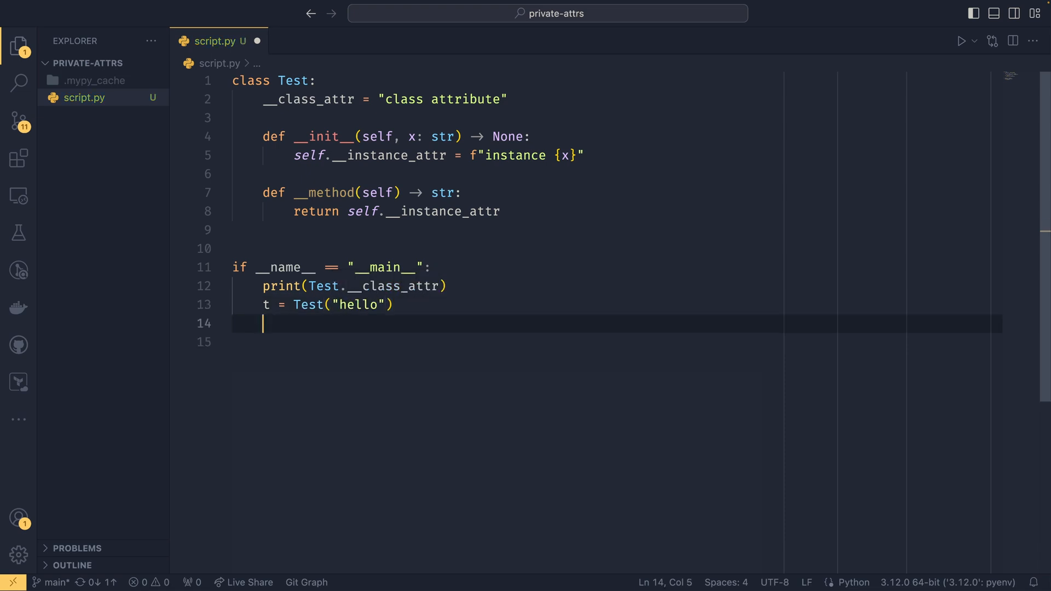
{"action": "type", "text": "print(t.__instance_attr"}
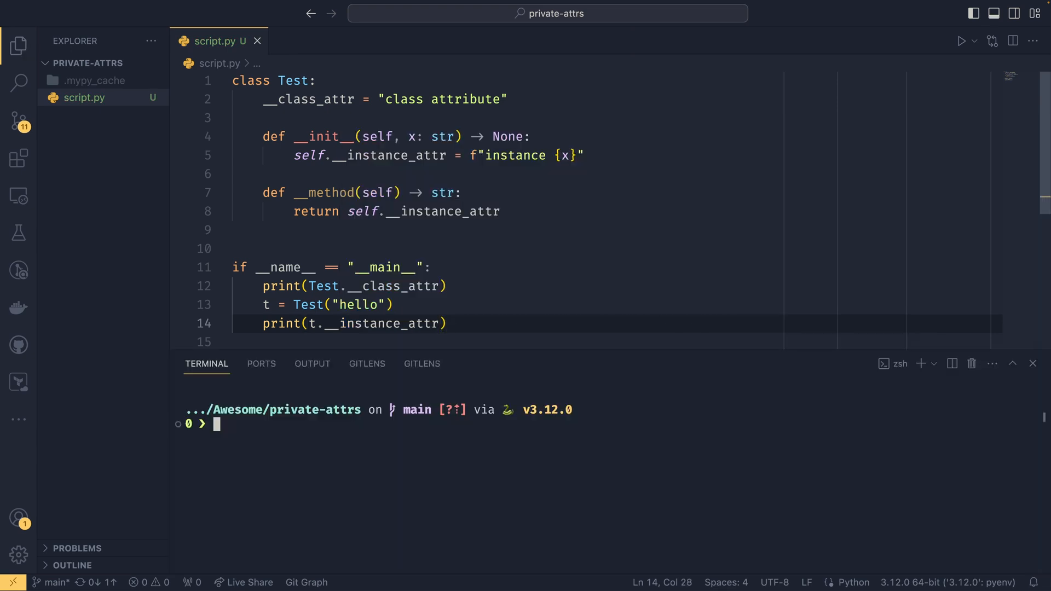
- Run py script.py, comment out the __class_attr print, and read the _Test__instance_attr suggestion
{"action": "type", "text": "py script.py"}
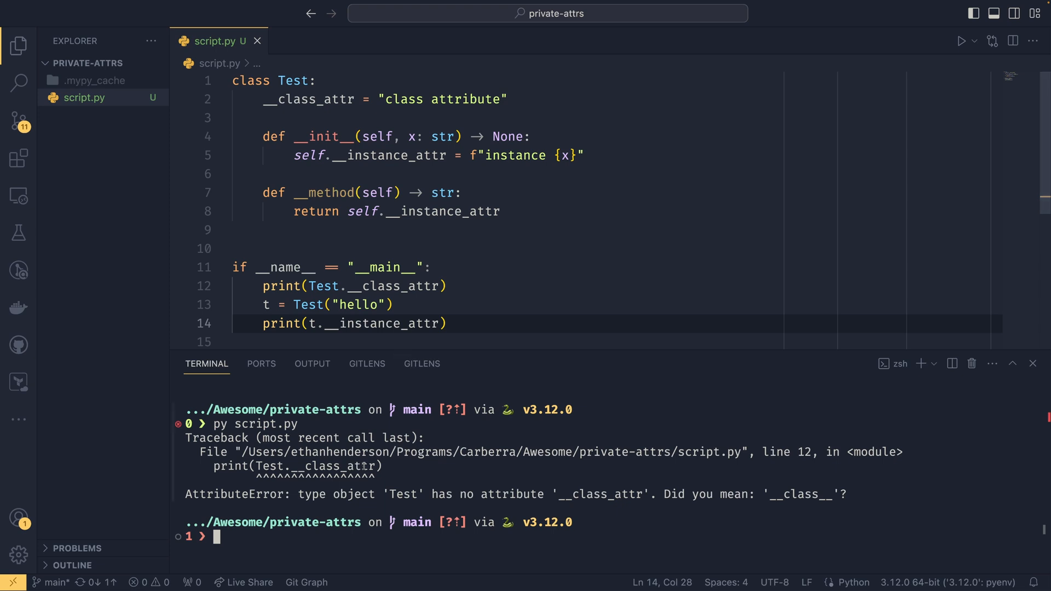
{"action": "left_click_drag", "start_coordinate": [298, 495], "coordinate": [472, 494]}
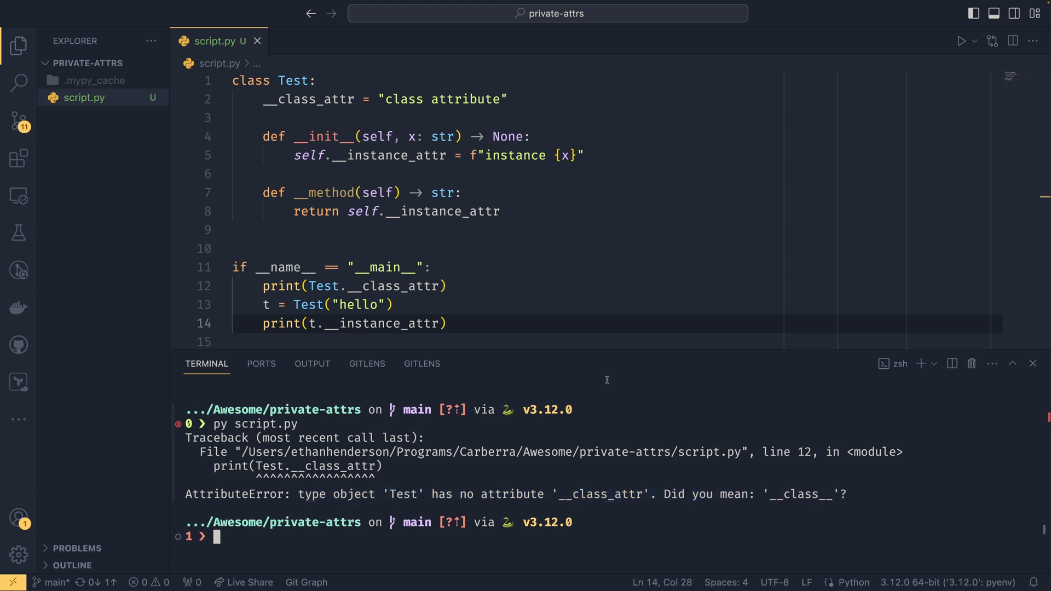
{"action": "key", "text": "cmd+/"}
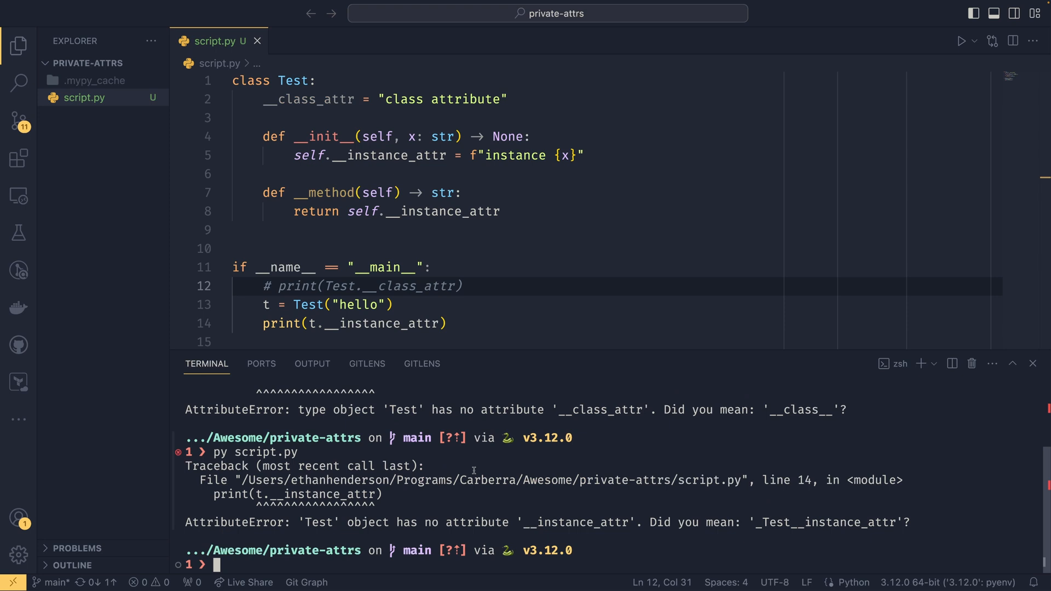
{"action": "left_click_drag", "start_coordinate": [213, 522], "coordinate": [526, 522]}
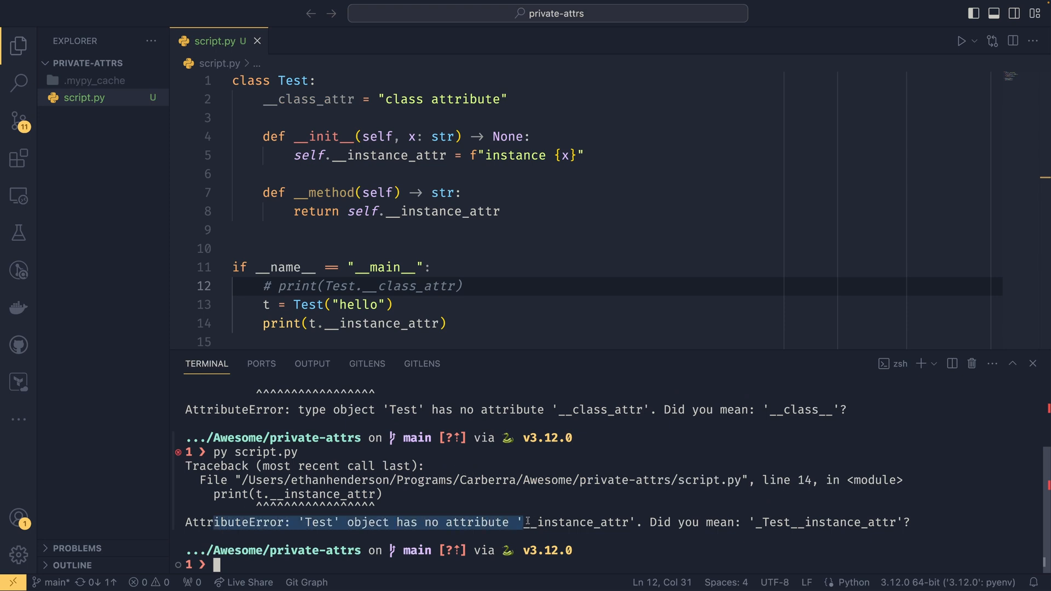
{"action": "double_click", "coordinate": [575, 522]}
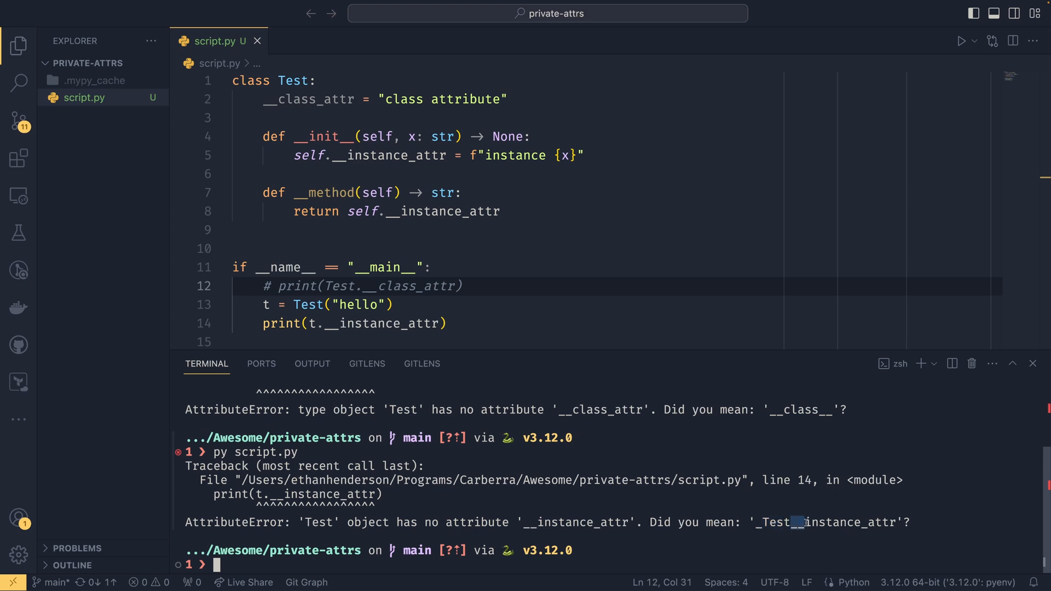
{"action": "double_click", "coordinate": [826, 523]}
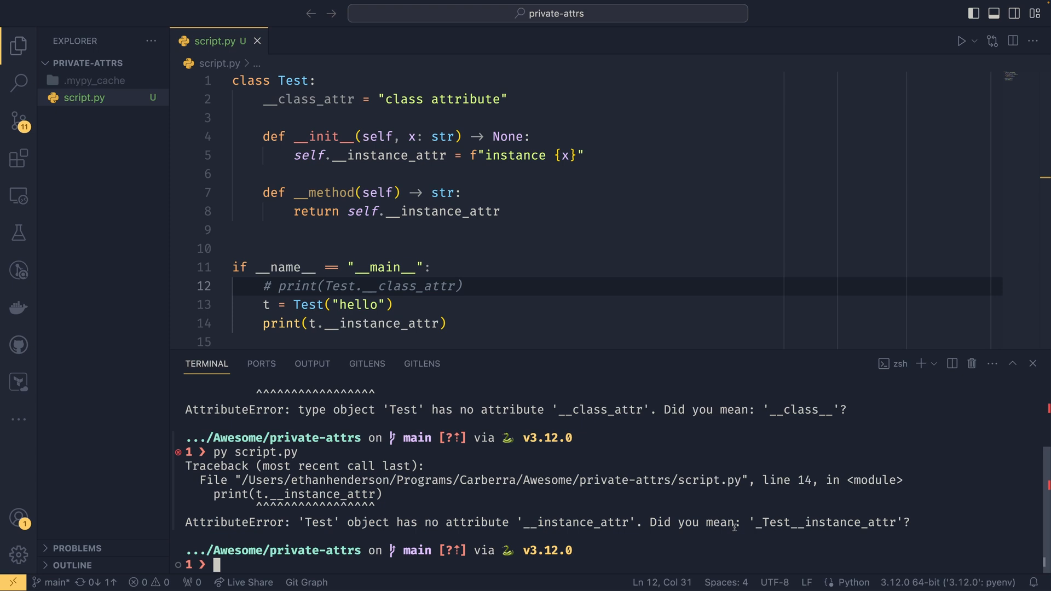
{"action": "mouse_move", "coordinate": [421, 363]}
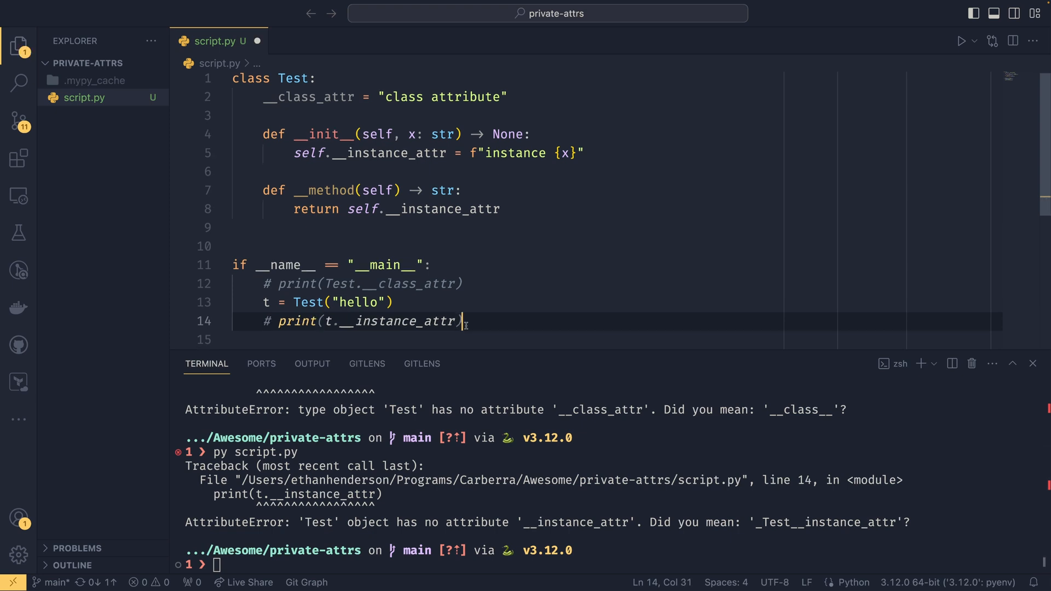
- Add a t.__method() call to the main block
{"action": "type", "text": "t.__module__"}
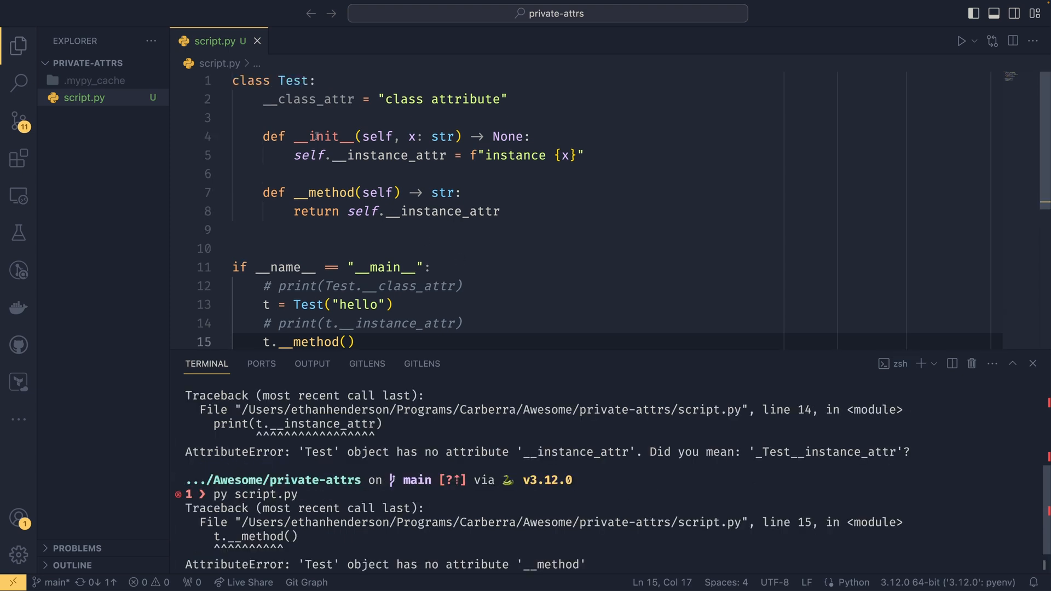
{"action": "mouse_move", "coordinate": [309, 99]}
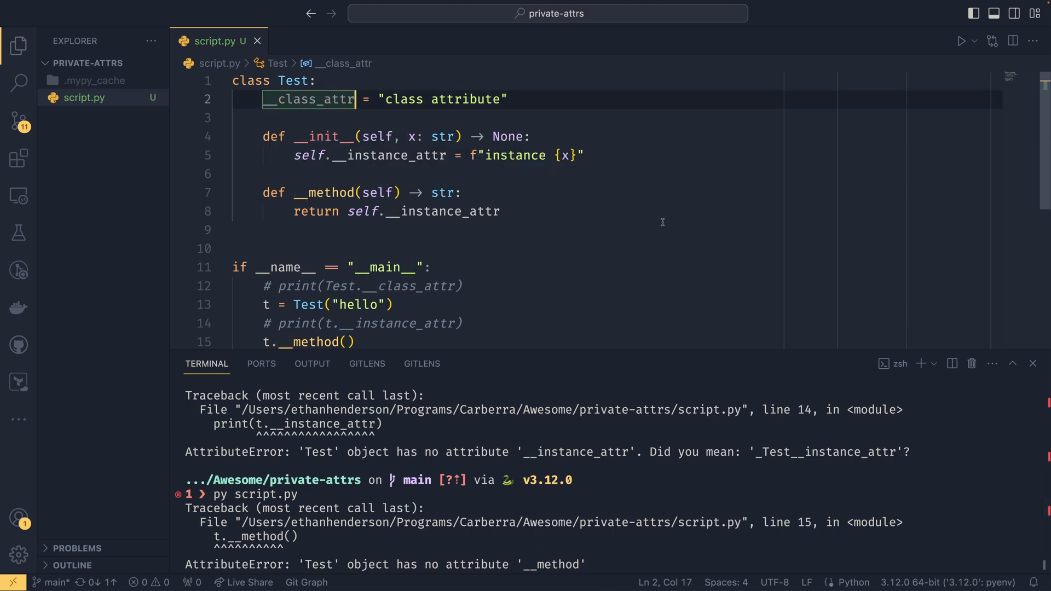
{"action": "mouse_move", "coordinate": [668, 209]}
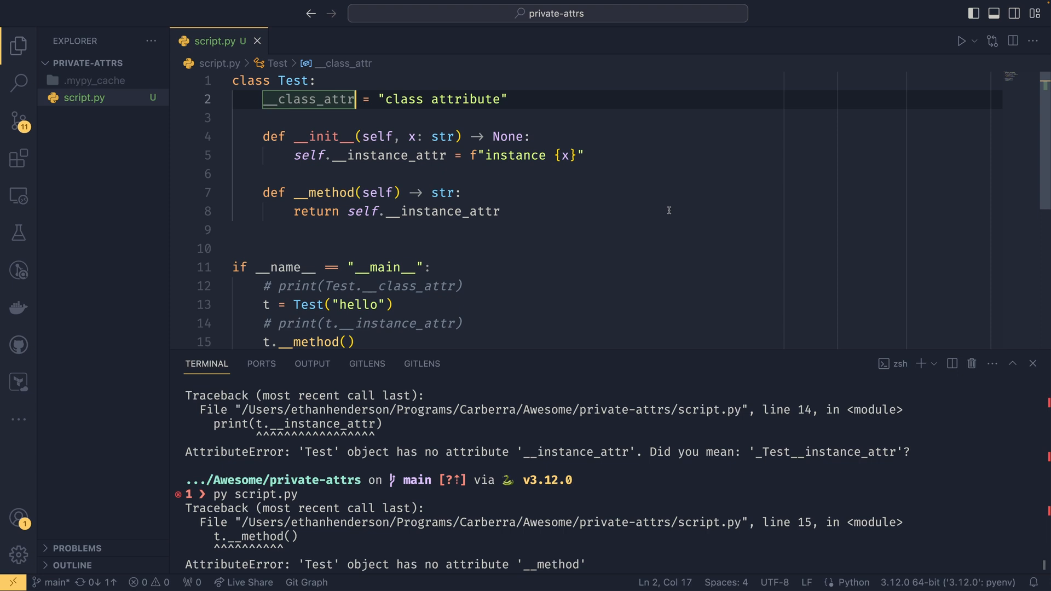
{"action": "mouse_move", "coordinate": [441, 353]}
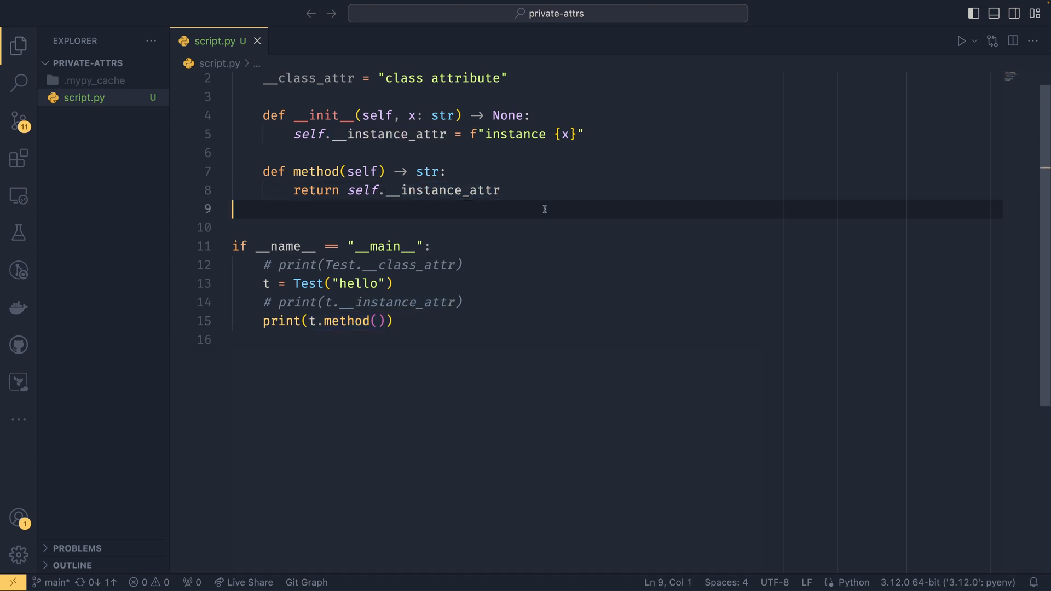
- Run the script showing 'instance hello', then add print(dir(t))
{"action": "double_click", "coordinate": [442, 212]}
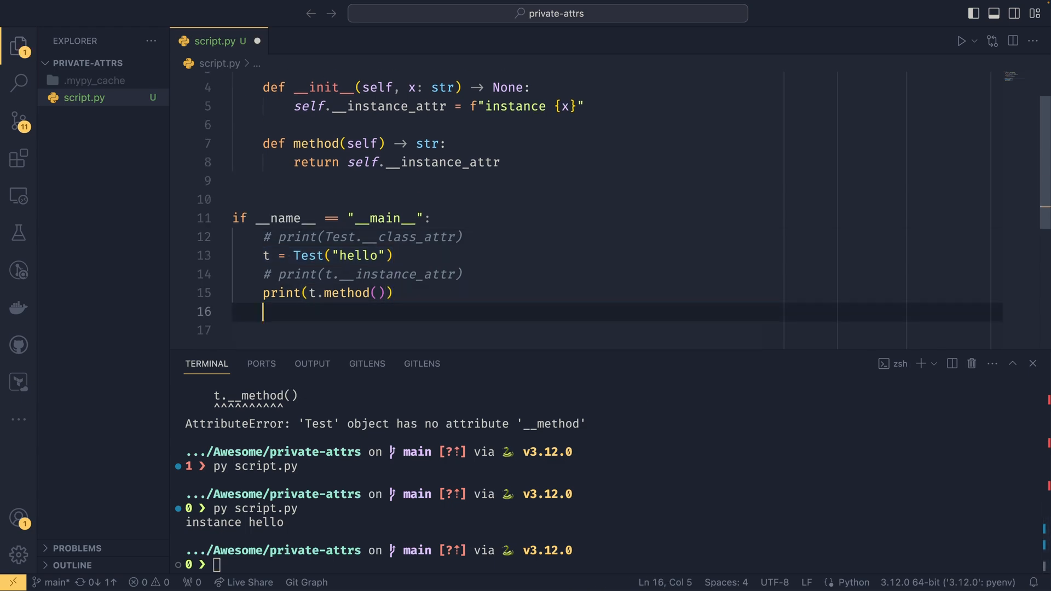
{"action": "type", "text": "dir(t)"}
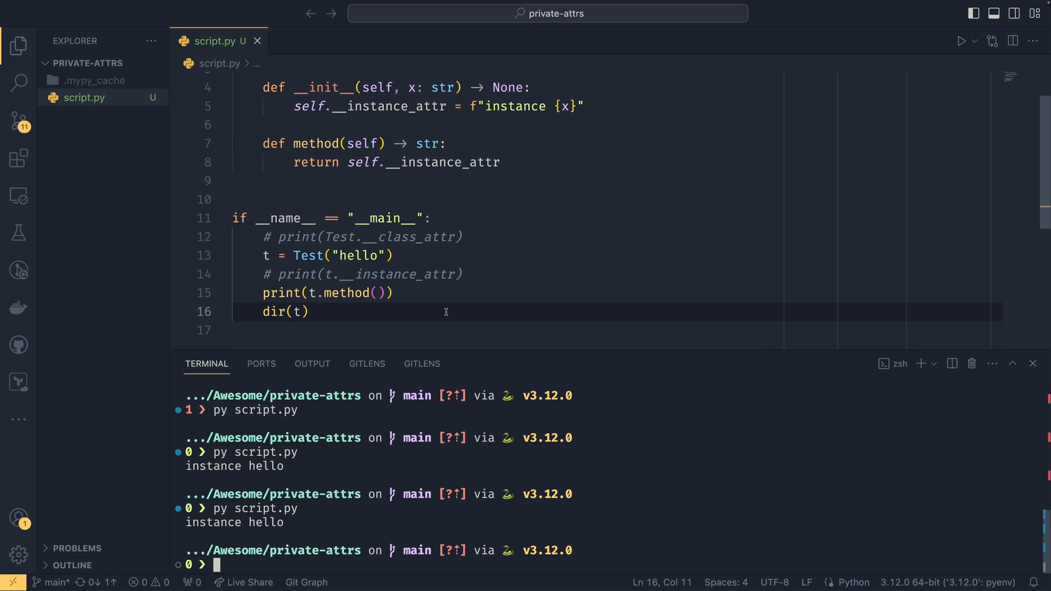
{"action": "type", "text": "print("}
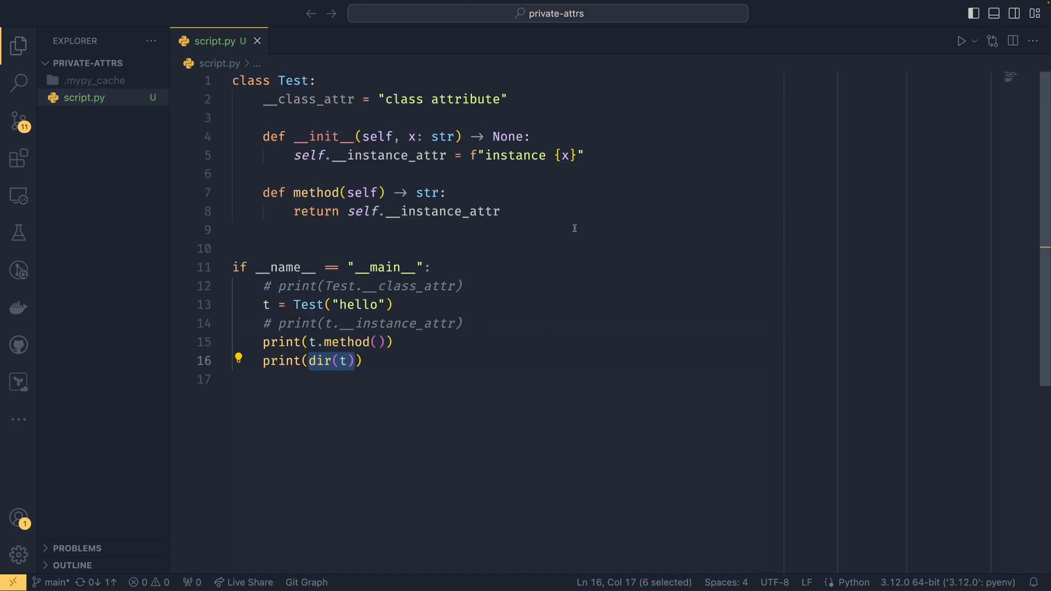
- Add __dir__(self) -> Iterable[str] filtering super().__dir__() names starting with _Test
{"action": "type", "text": "def __dir__(self) -"}
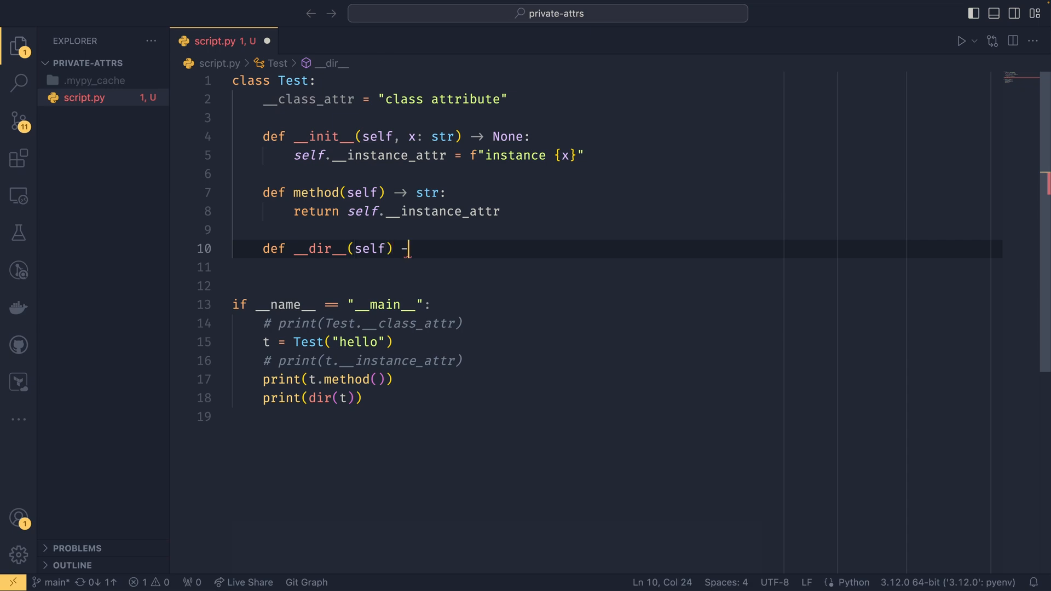
{"action": "type", "text": "Iterable[str]:"}
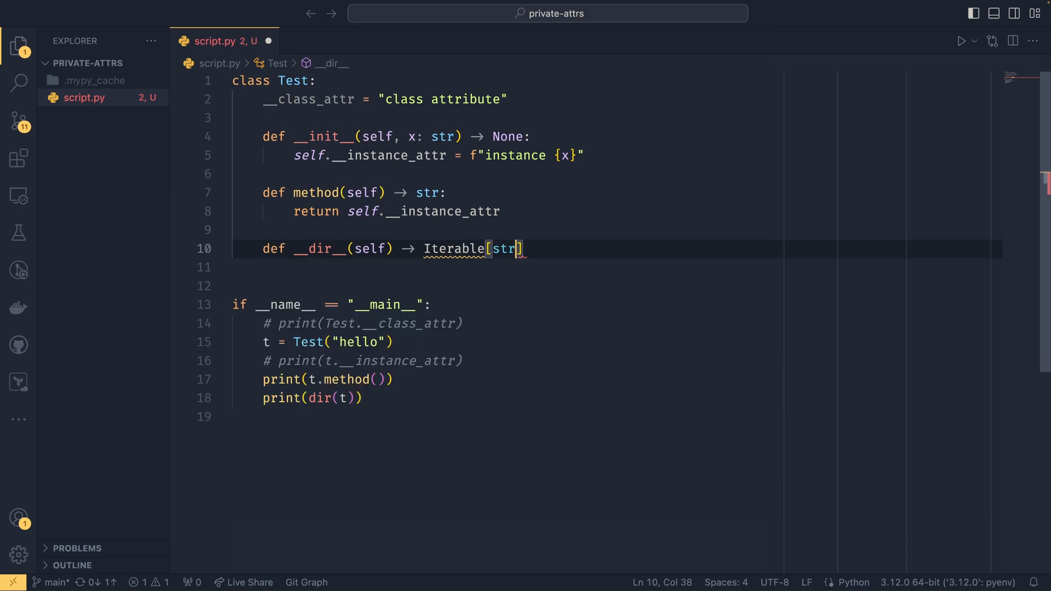
{"action": "type", "text": "from typing import Iterable"}
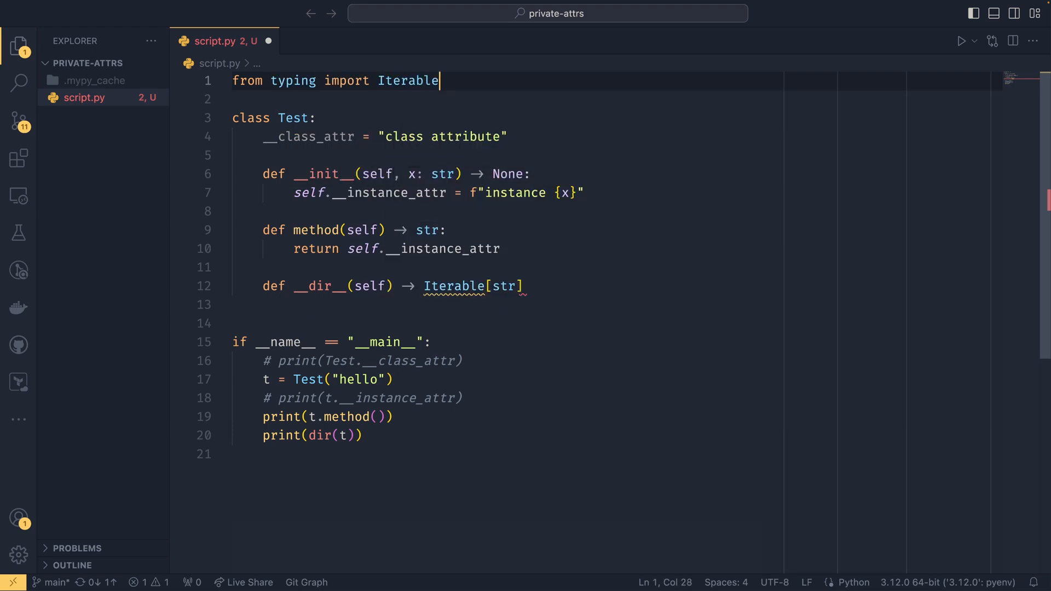
{"action": "type", "text": ":"}
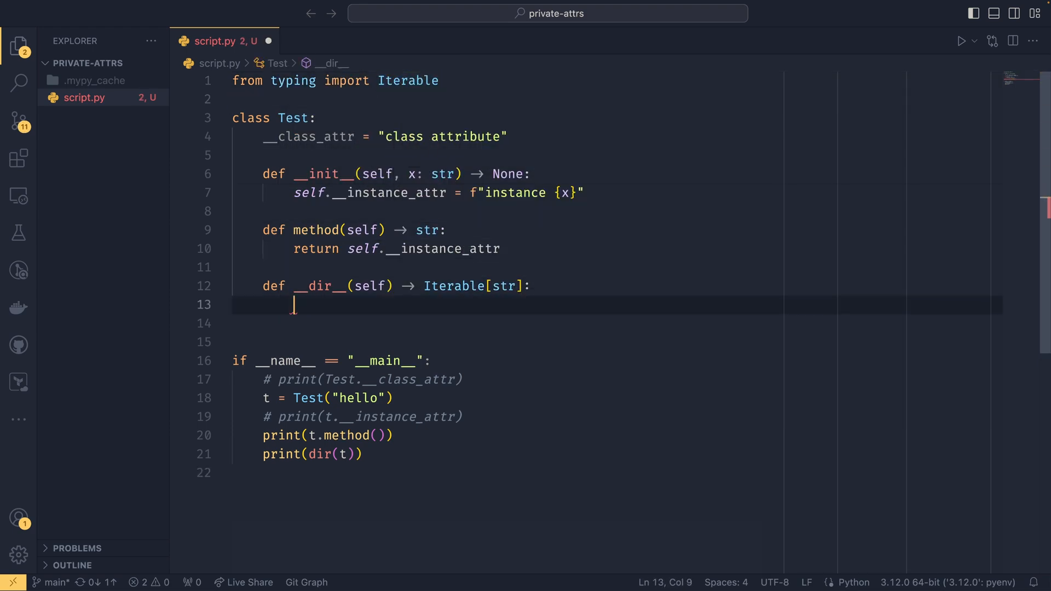
{"action": "type", "text": "reutnr f"}
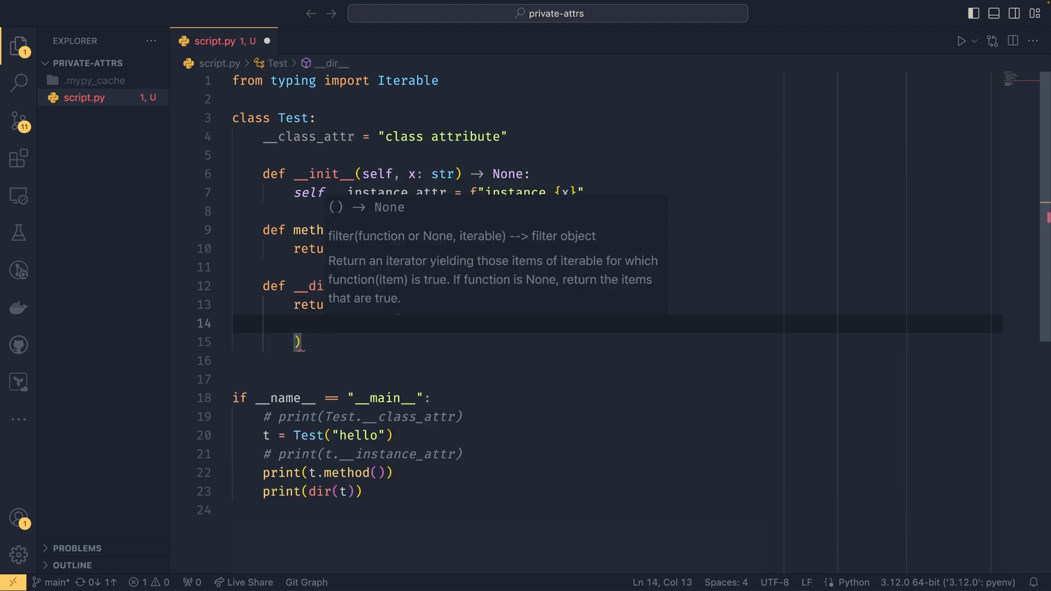
{"action": "type", "text": "lambda x: not x"}
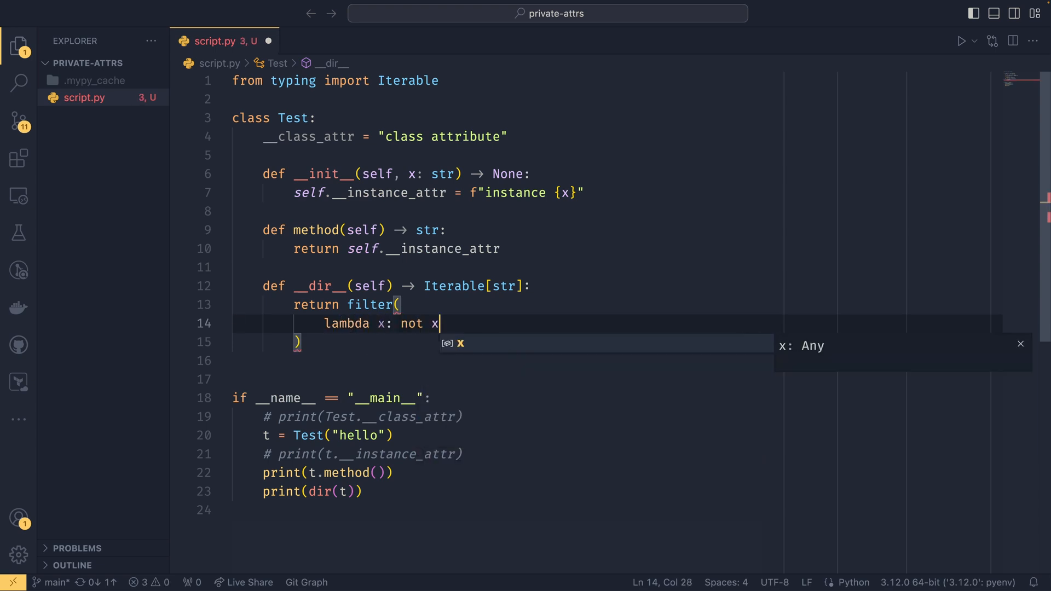
{"action": "type", "text": ".startswith(f\""}
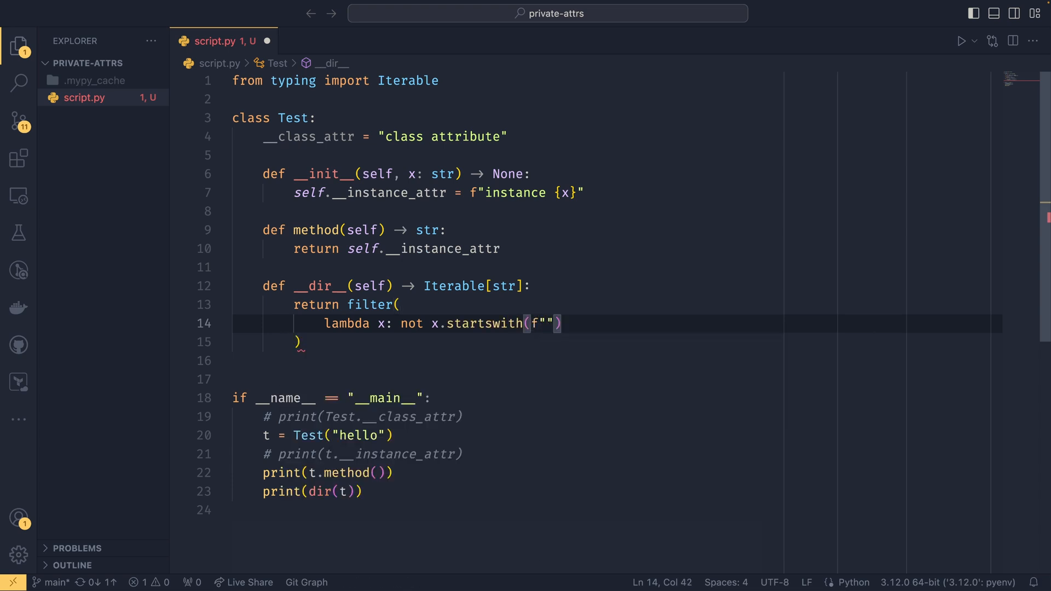
{"action": "type", "text": "_{self.__class__"}
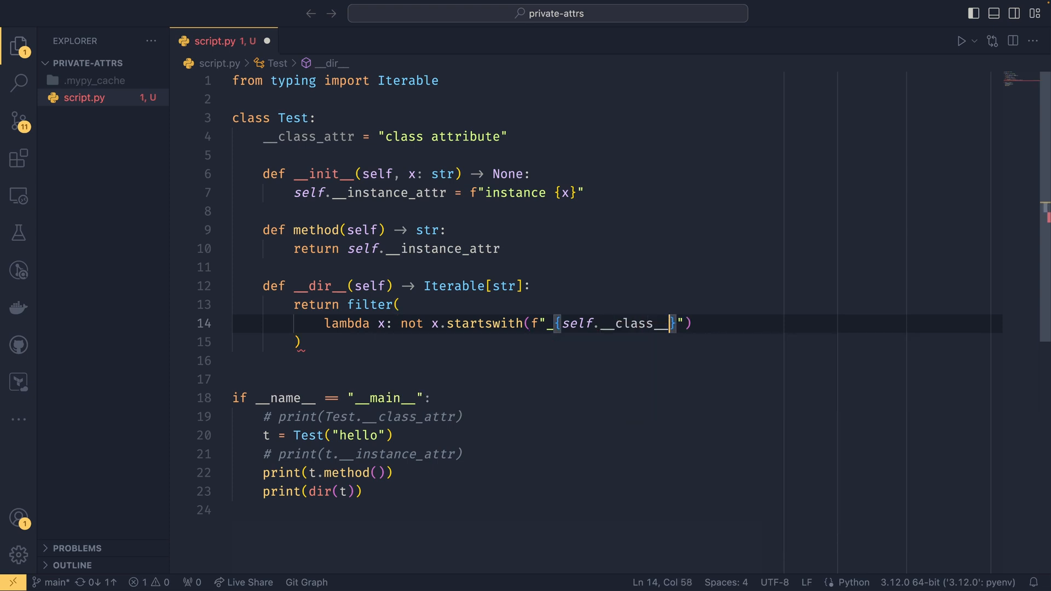
{"action": "type", "text": ".__name__"}
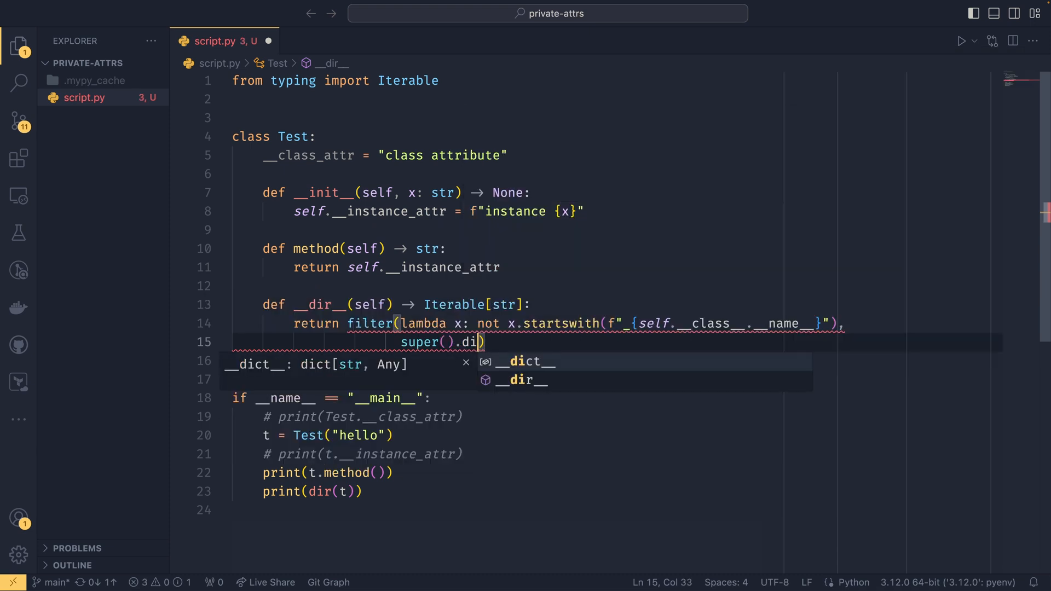
{"action": "type", "text": "__diu"}
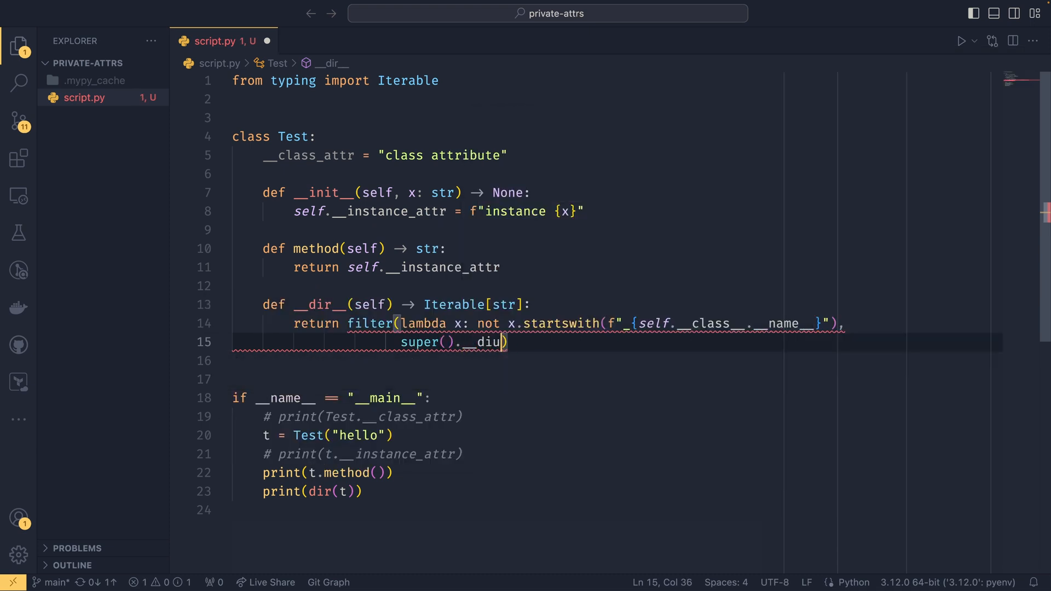
{"action": "type", "text": "r__(),"}
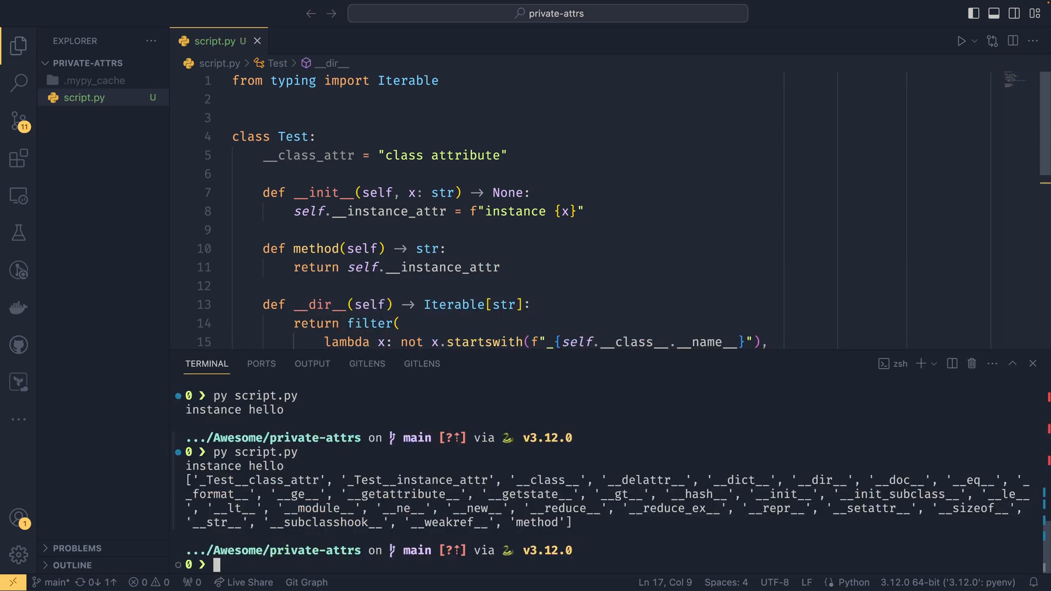
- Scroll the run output to confirm dir(t) omits the _Test__ names
{"action": "scroll", "scroll_direction": "down", "scroll_amount": 3}
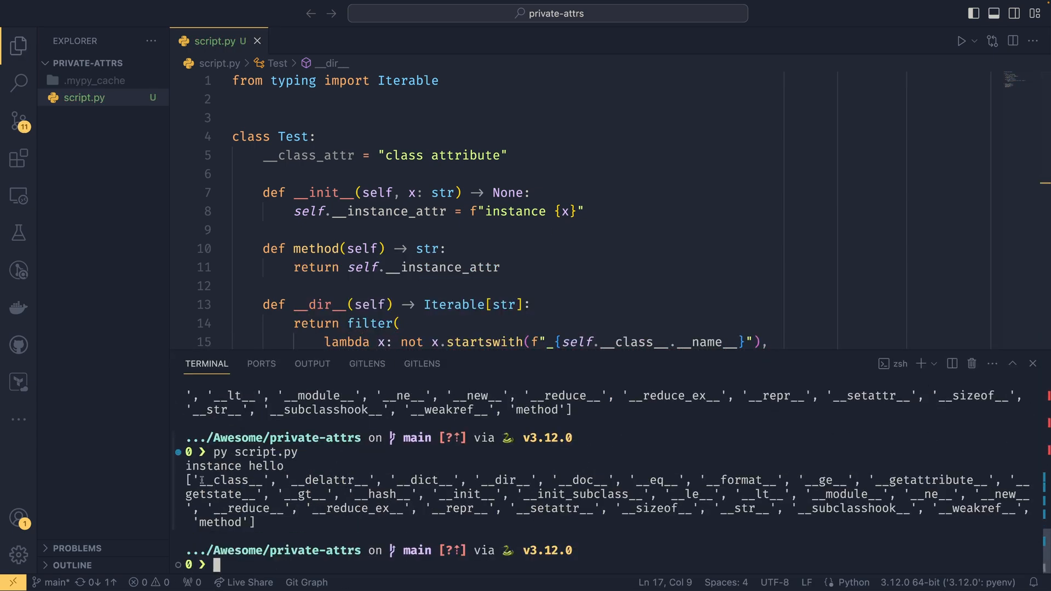
{"action": "mouse_move", "coordinate": [495, 248]}
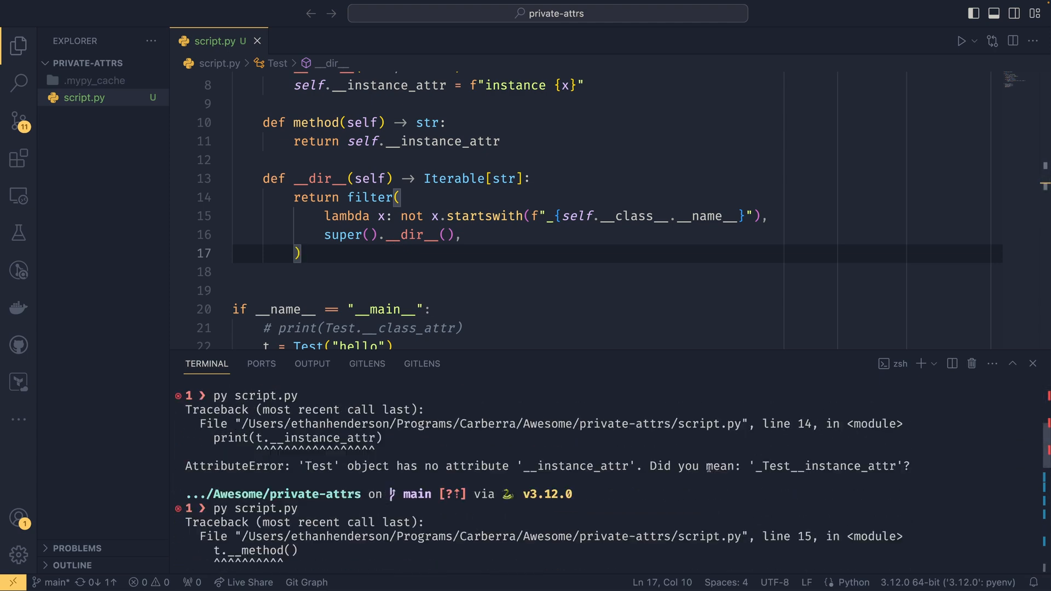
{"action": "left_click_drag", "start_coordinate": [752, 465], "coordinate": [901, 466]}
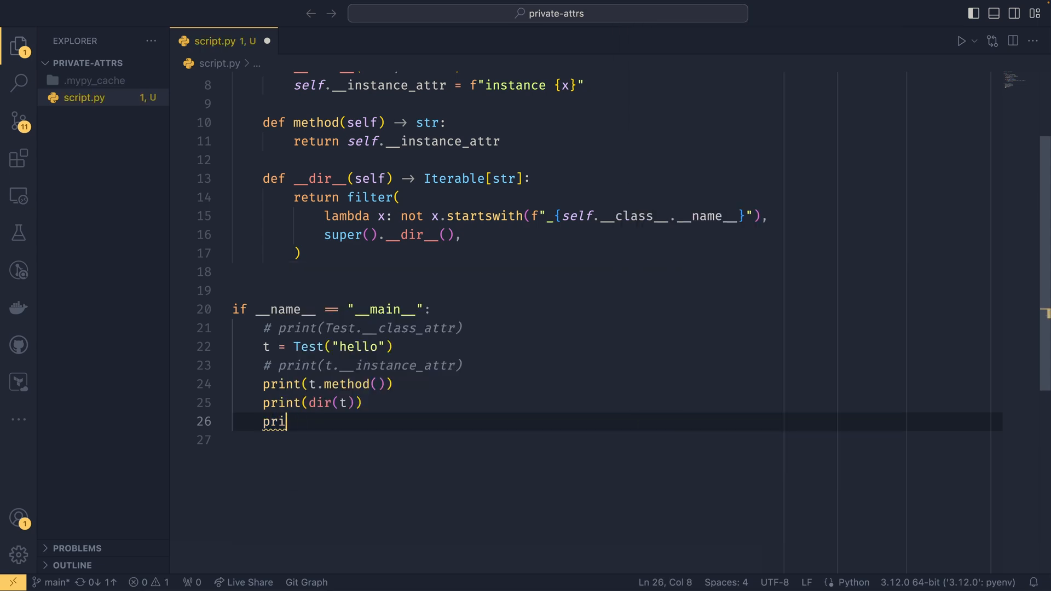
- Add print(Test._Test__class_attr) and start a print(t.__ line below it
{"action": "type", "text": "nt(Test."}
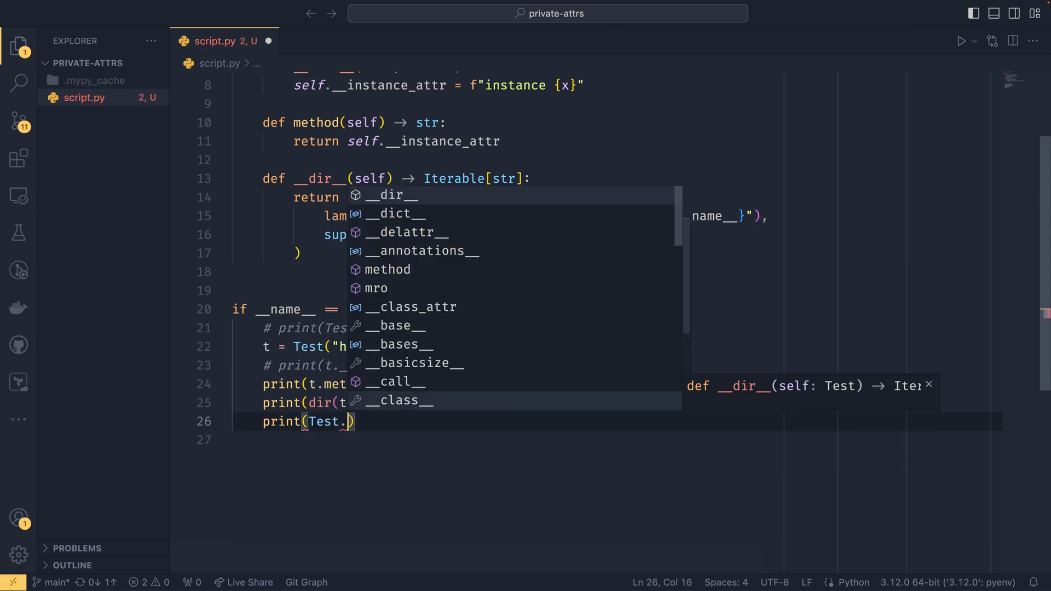
{"action": "type", "text": "_Test"}
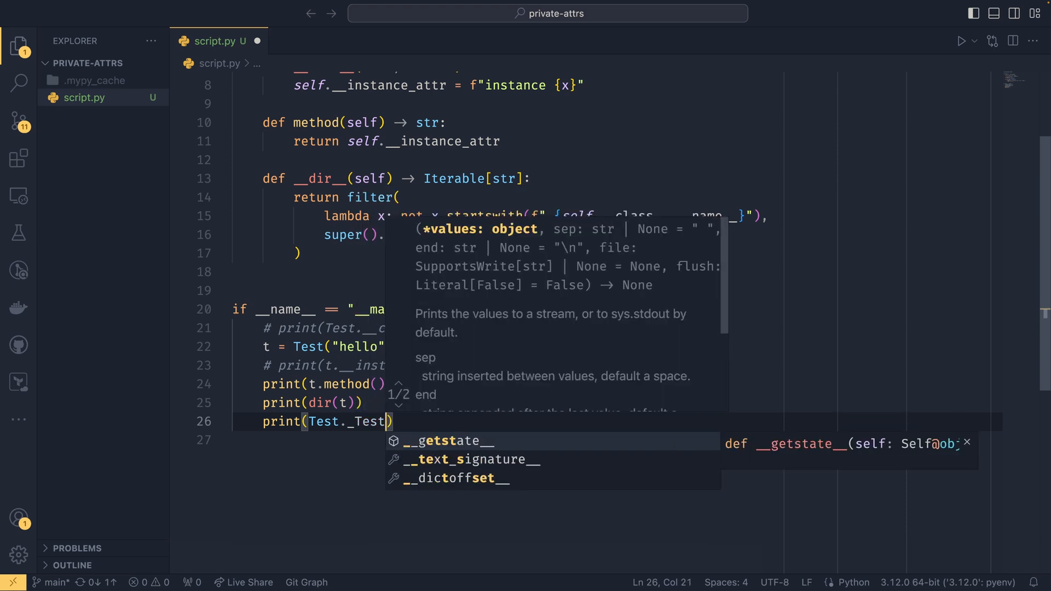
{"action": "type", "text": "__class_attr"}
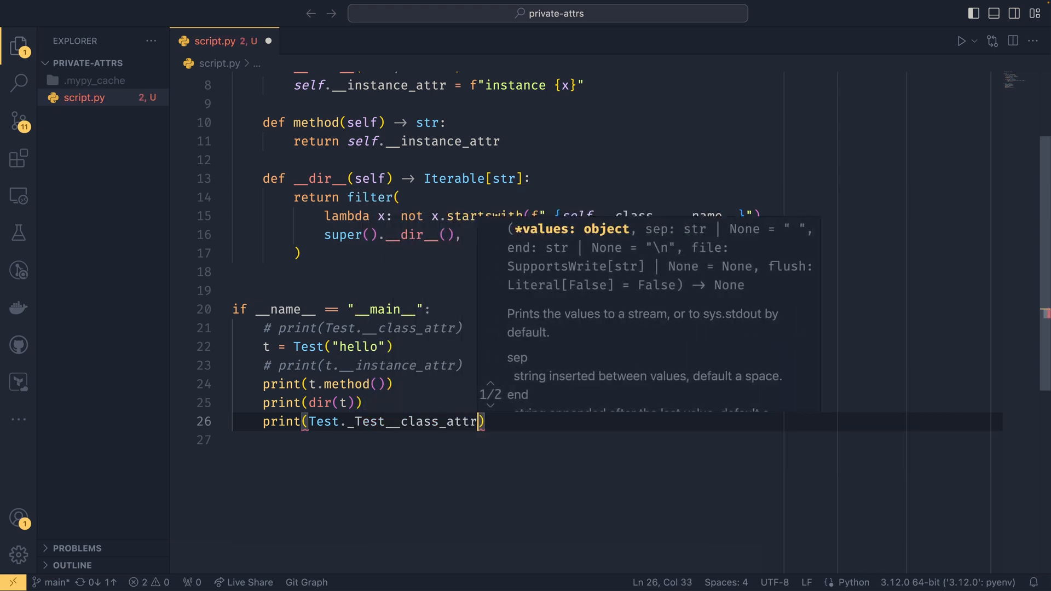
{"action": "type", "text": "print"}
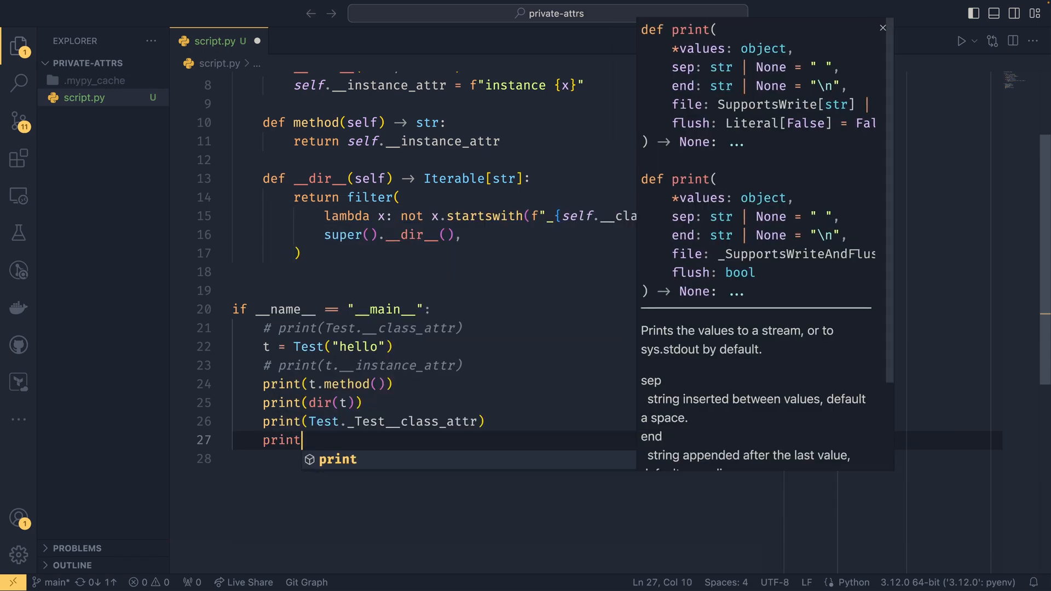
{"action": "type", "text": "(t.__"}
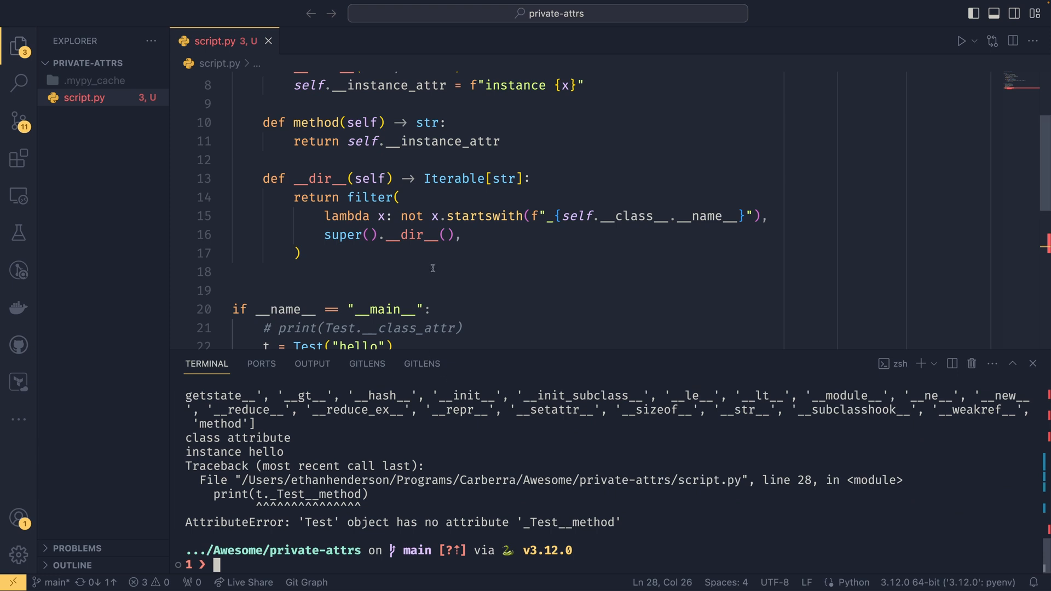
- Scroll down and edit the method call toward the mangled _Test__method name
{"action": "scroll", "scroll_direction": "down", "scroll_amount": 3}
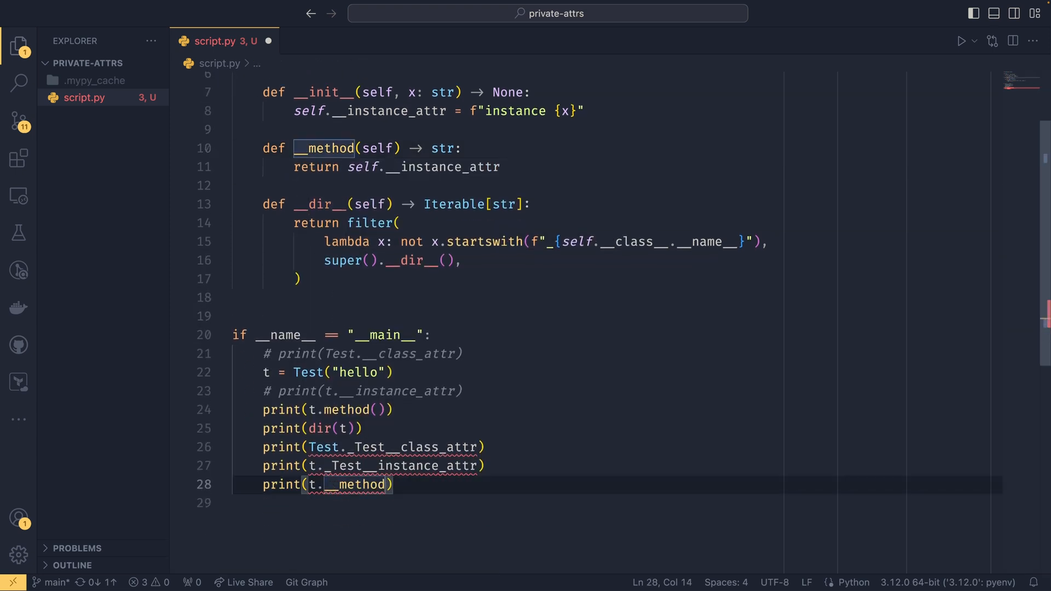
{"action": "type", "text": "tes_"}
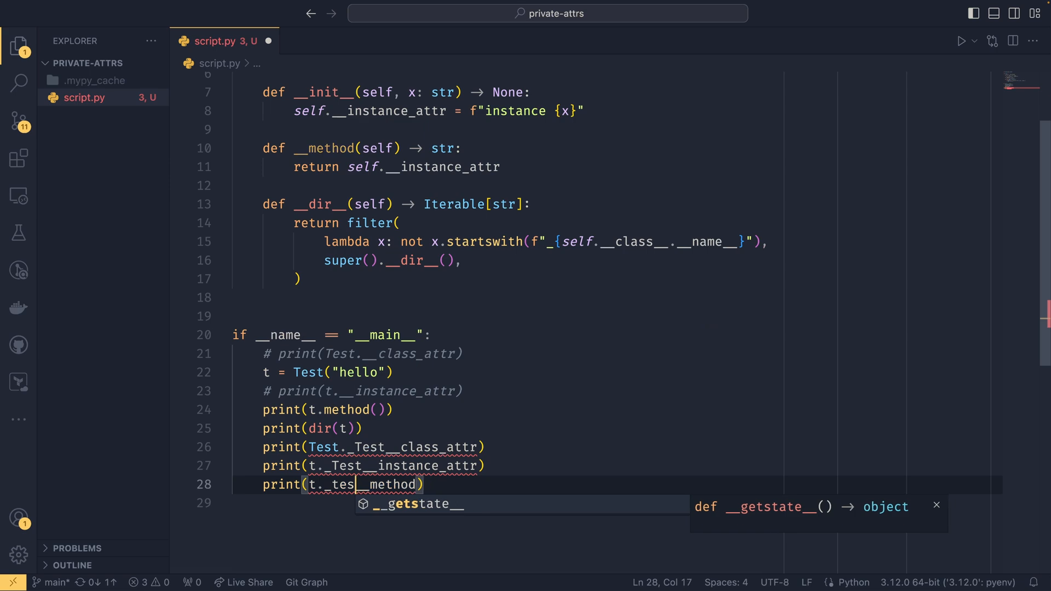
{"action": "type", "text": "t"}
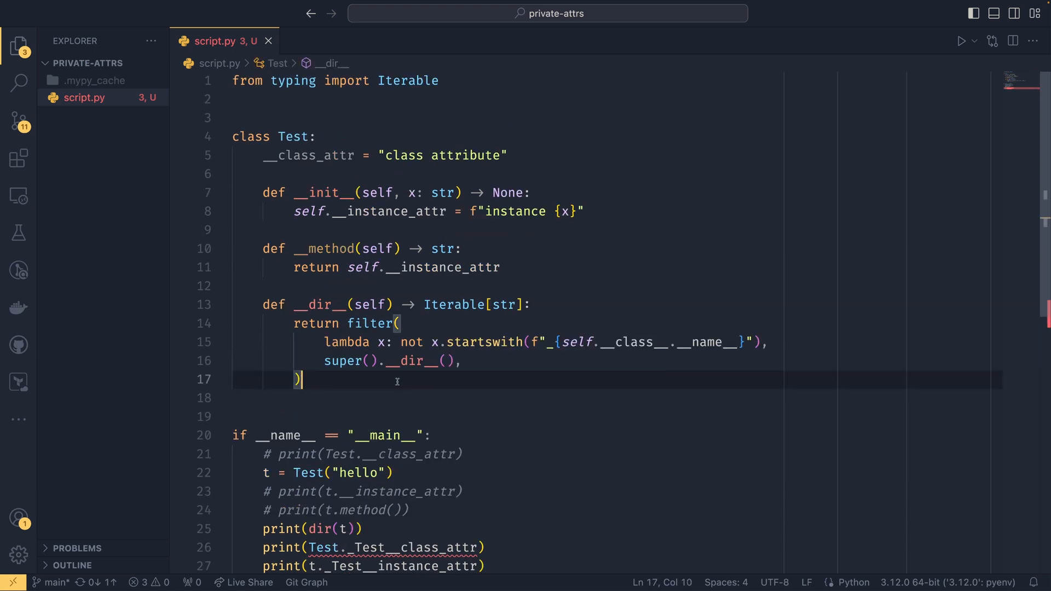
- Add class Test2(Test) with __class_attr = "new class attribute"
{"action": "type", "text": "class Test2("}
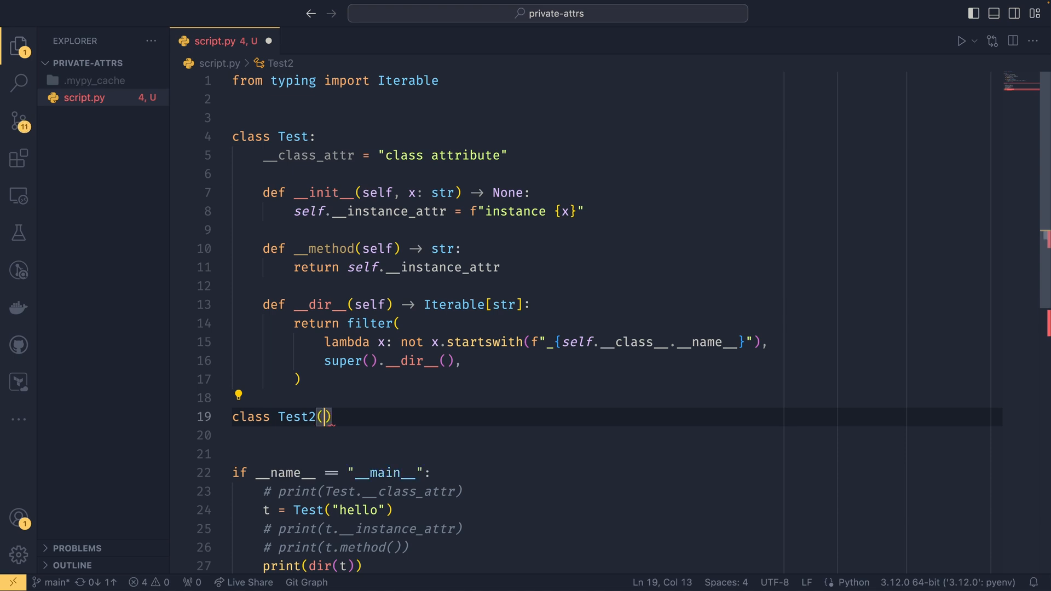
{"action": "type", "text": "Test"}
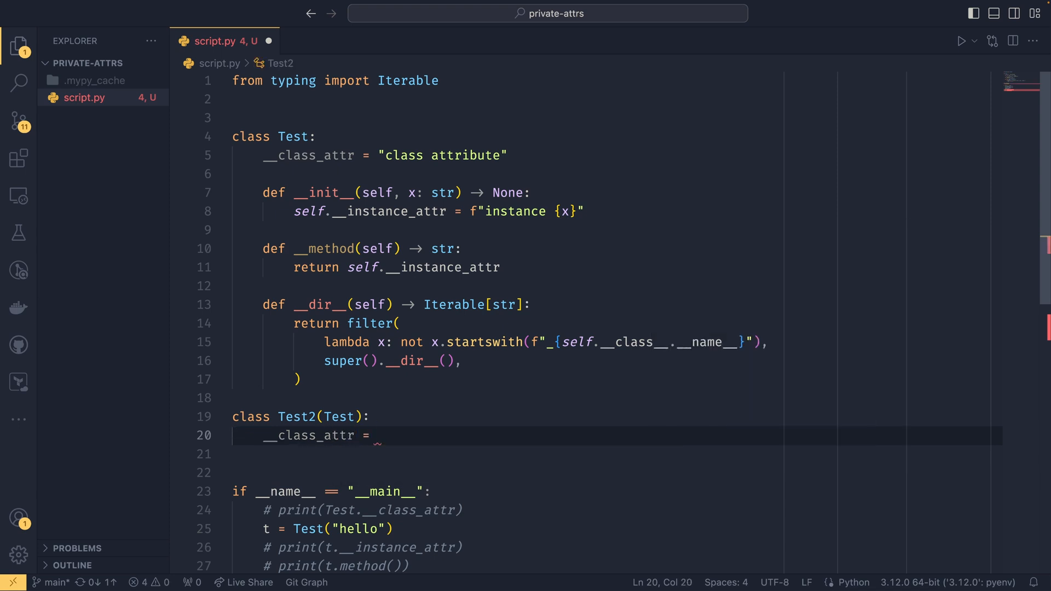
{"action": "type", "text": "\"new class attr\""}
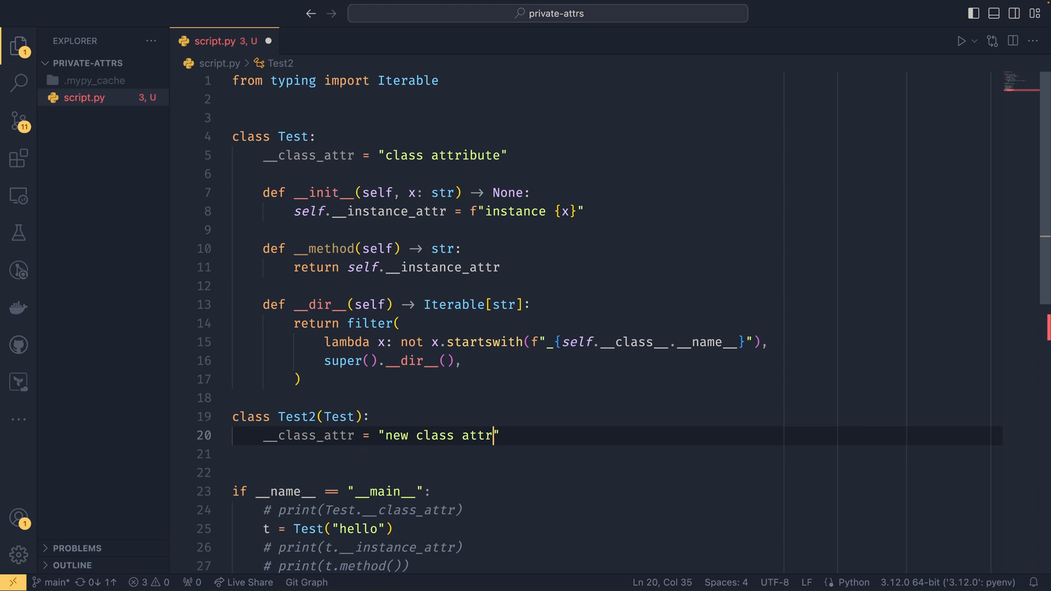
{"action": "type", "text": "ibute"}
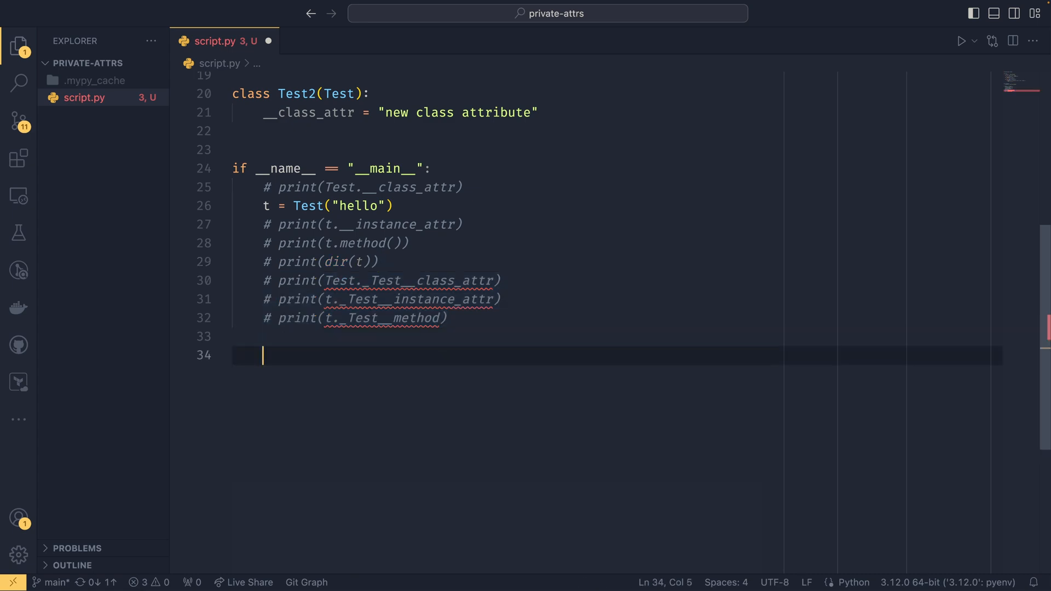
- Print Test2._Test__class_attr and Test2._Test2__class_attr
{"action": "type", "text": "print(t"}
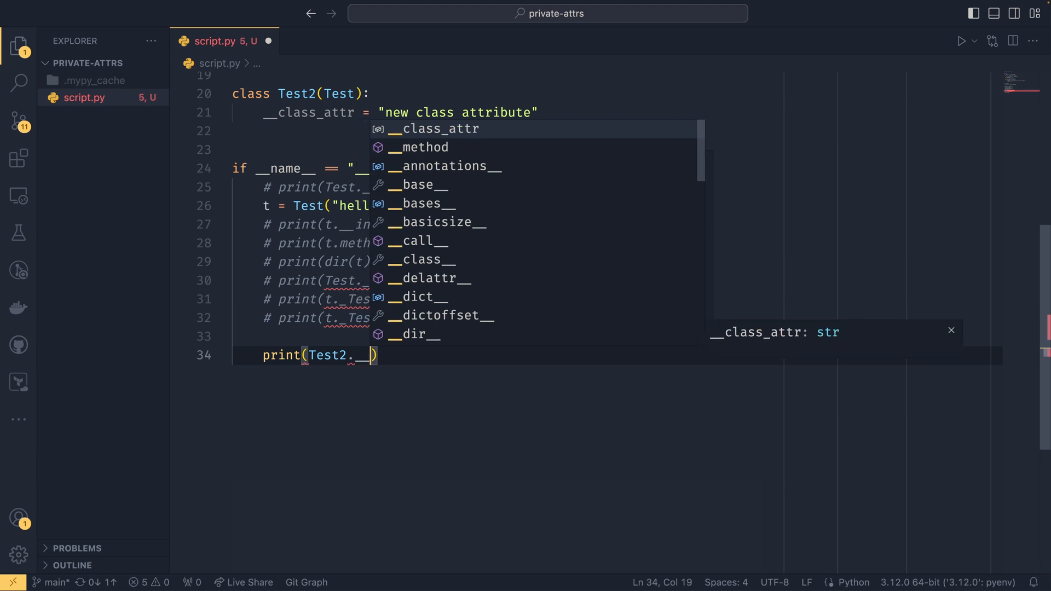
{"action": "type", "text": "_Test__cla"}
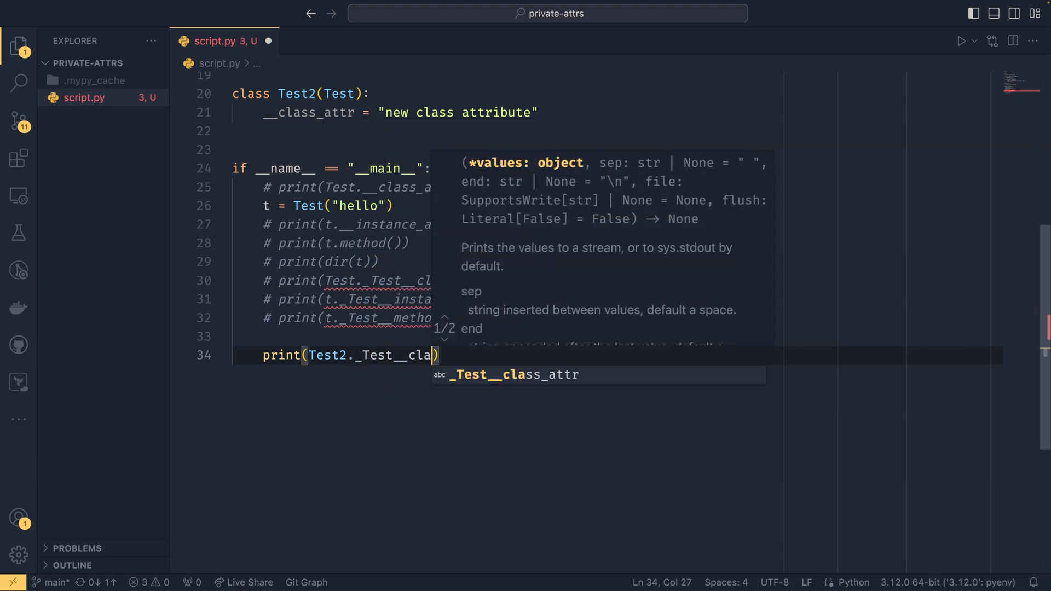
{"action": "key", "text": "enter"}
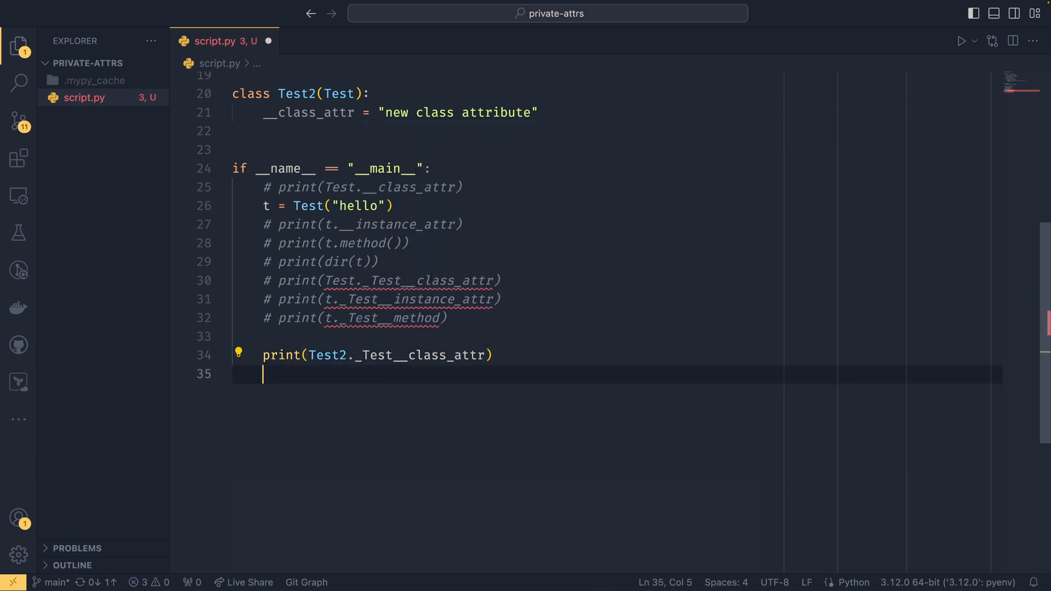
{"action": "type", "text": "print(Test2._Test2__class_attr)"}
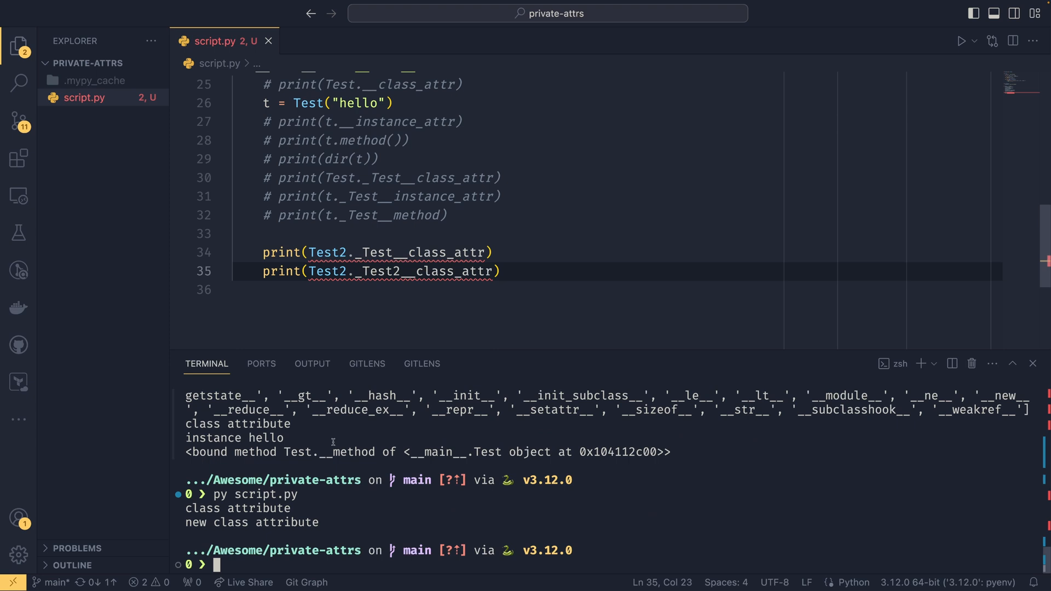
- Select the __class_attr name in Test and scroll down through the script
{"action": "double_click", "coordinate": [373, 252]}
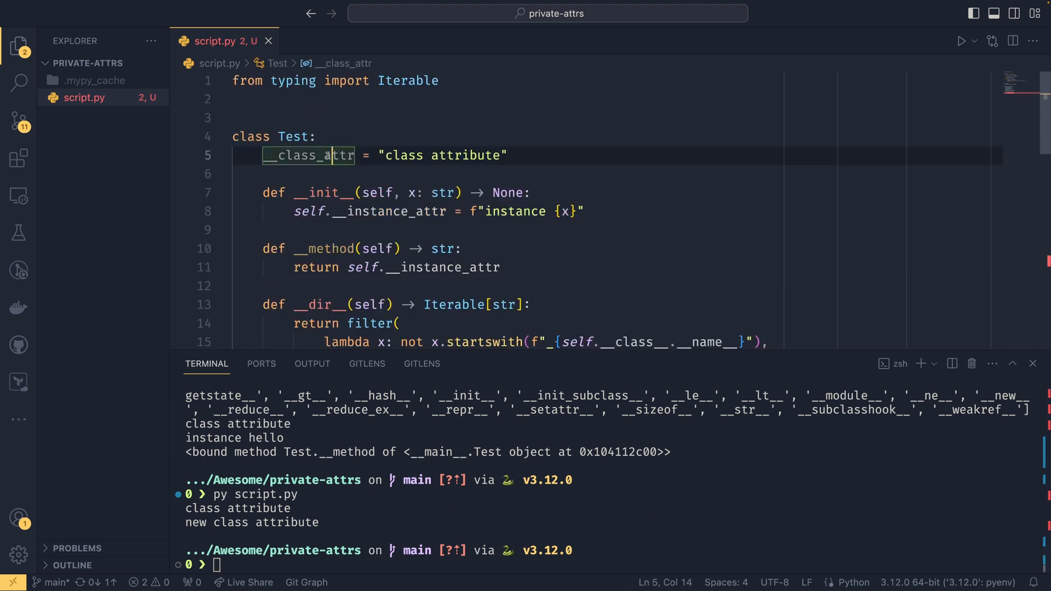
{"action": "scroll", "scroll_direction": "down", "scroll_amount": 3}
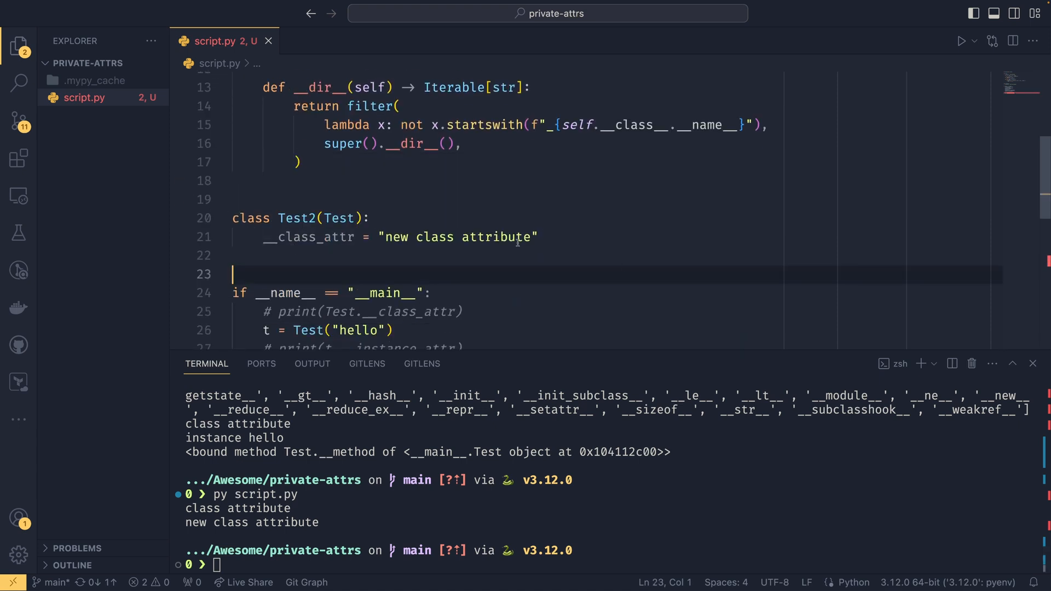
{"action": "scroll", "scroll_direction": "down", "scroll_amount": 3}
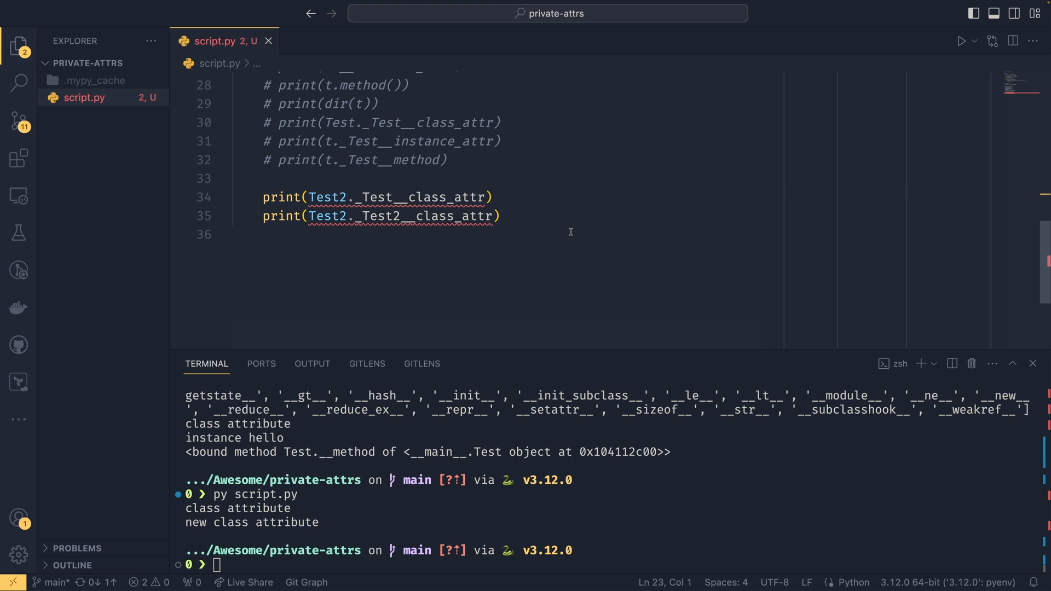
{"action": "mouse_move", "coordinate": [579, 217]}
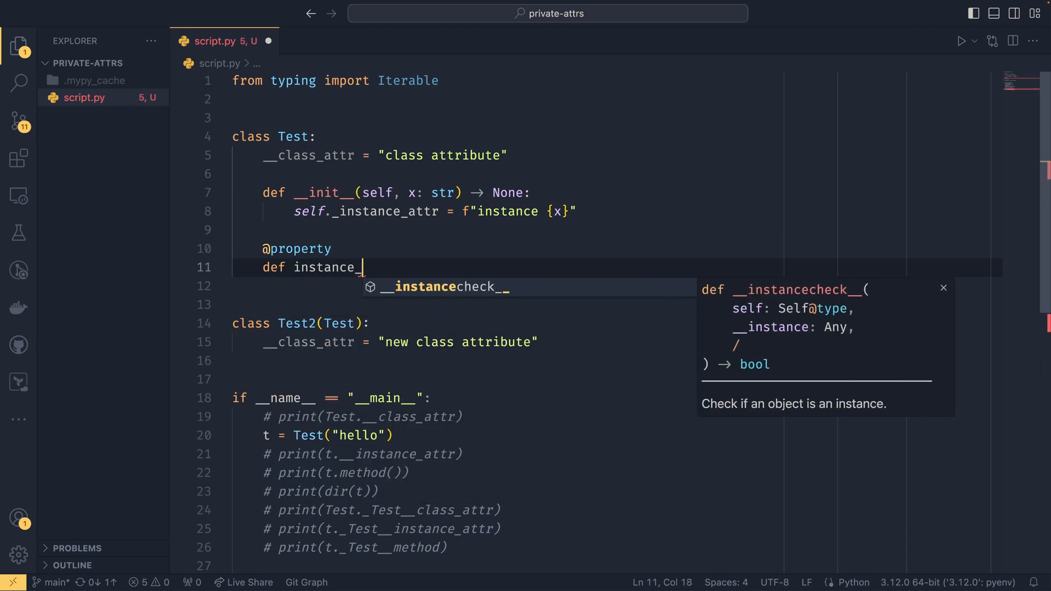
{"action": "type", "text": "attr(self) -> str:"}
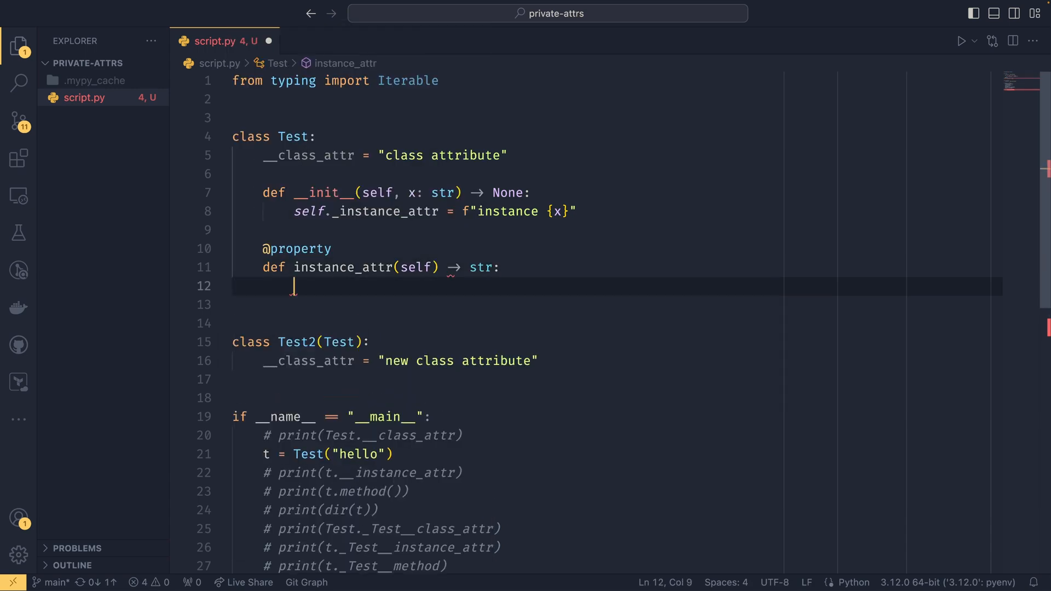
{"action": "type", "text": "retun"}
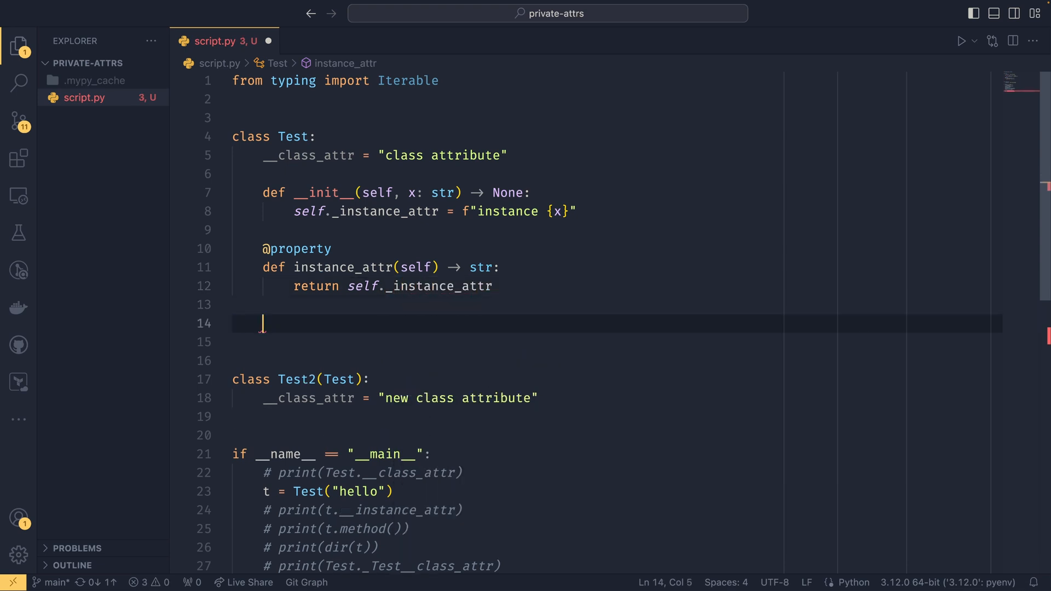
{"action": "type", "text": "@instance_attr.setter(self, value"}
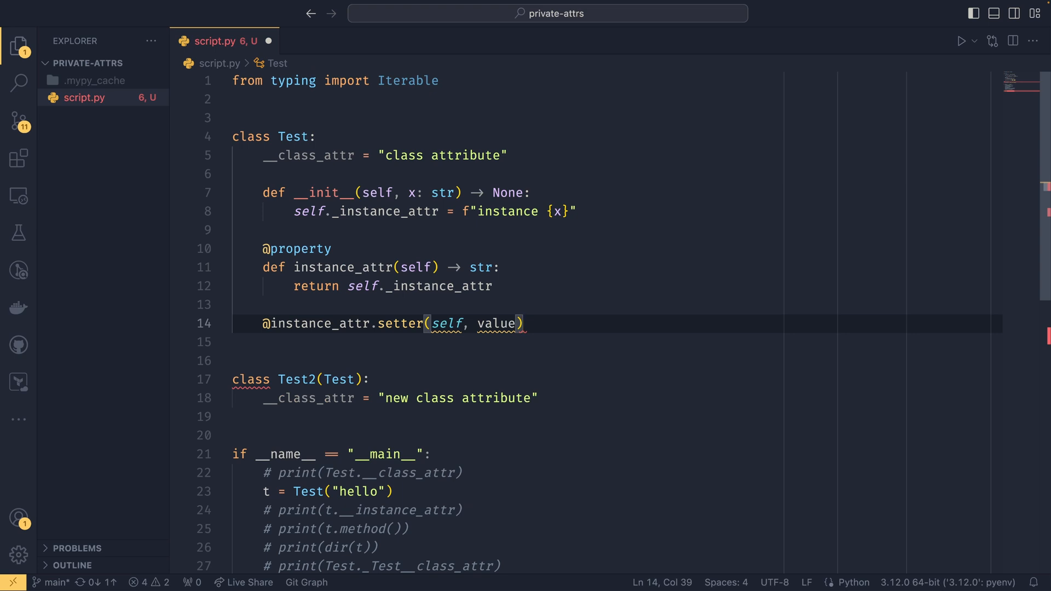
{"action": "type", "text": ":"}
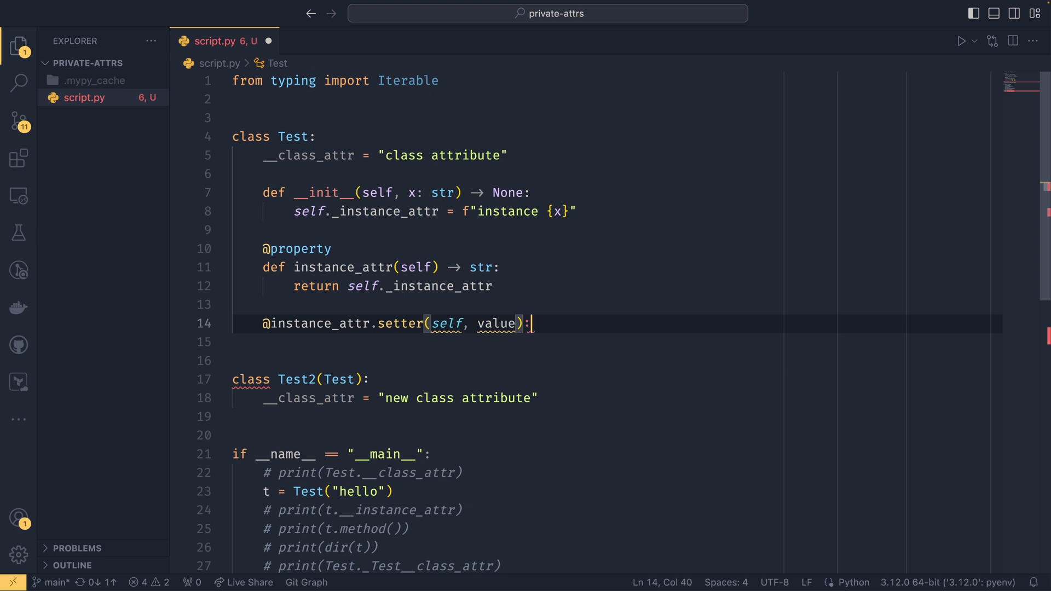
{"action": "key", "text": "Backspace"}
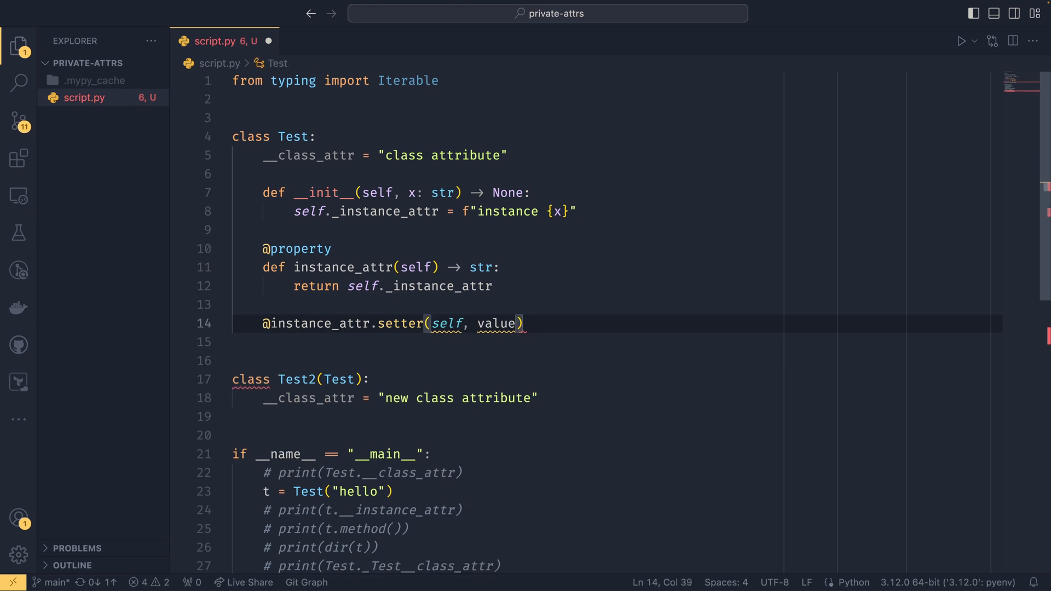
{"action": "key", "text": "Backspace"}
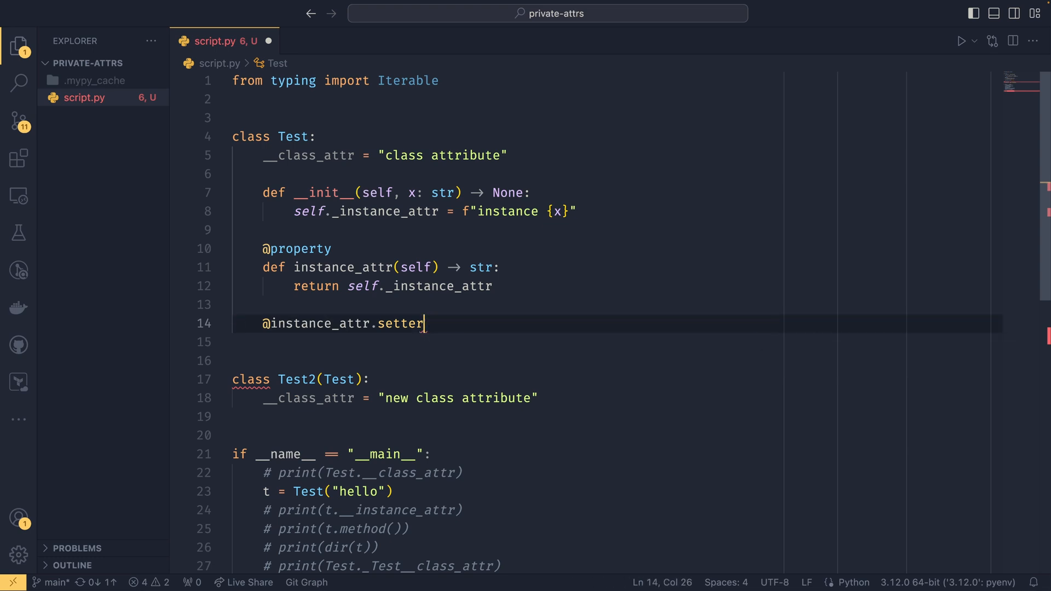
{"action": "type", "text": "def iu"}
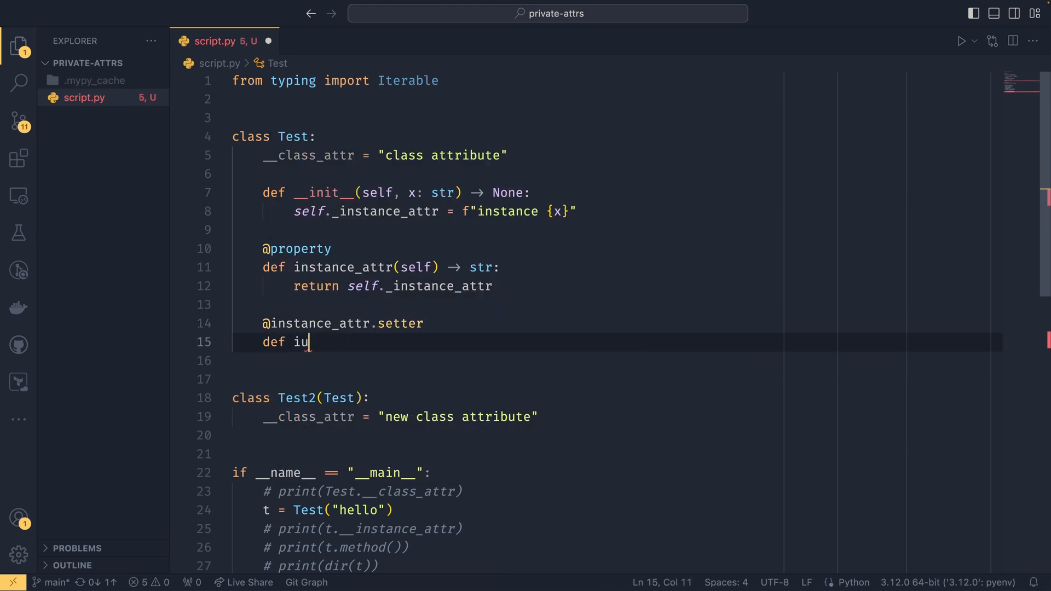
{"action": "type", "text": "nstance_attr(self, value):"}
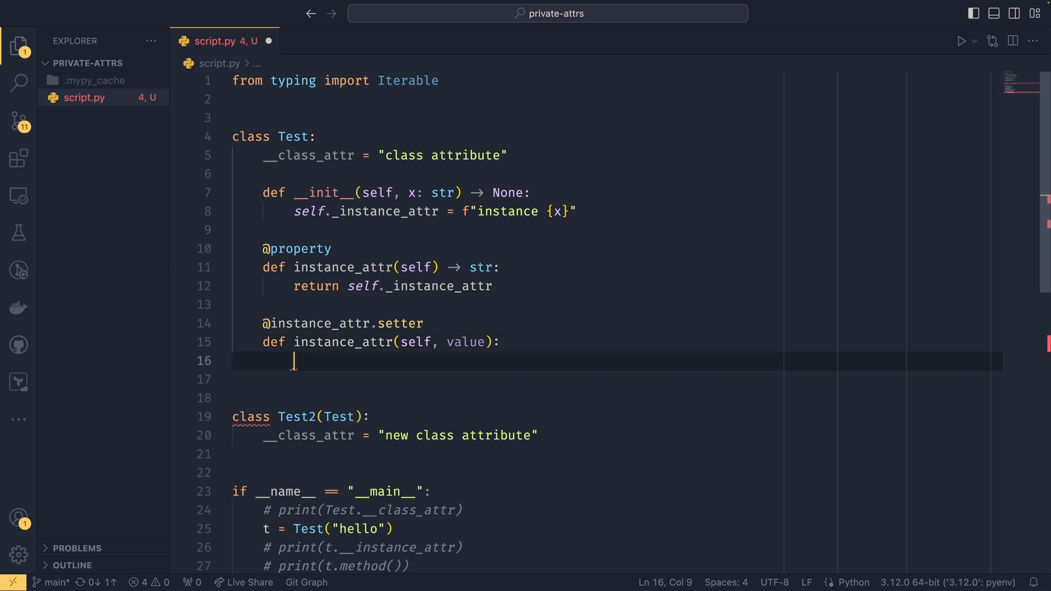
- Finish the setter assigning self._instance_attr, then delete the property block
{"action": "type", "text": "self._instance_attr = value"}
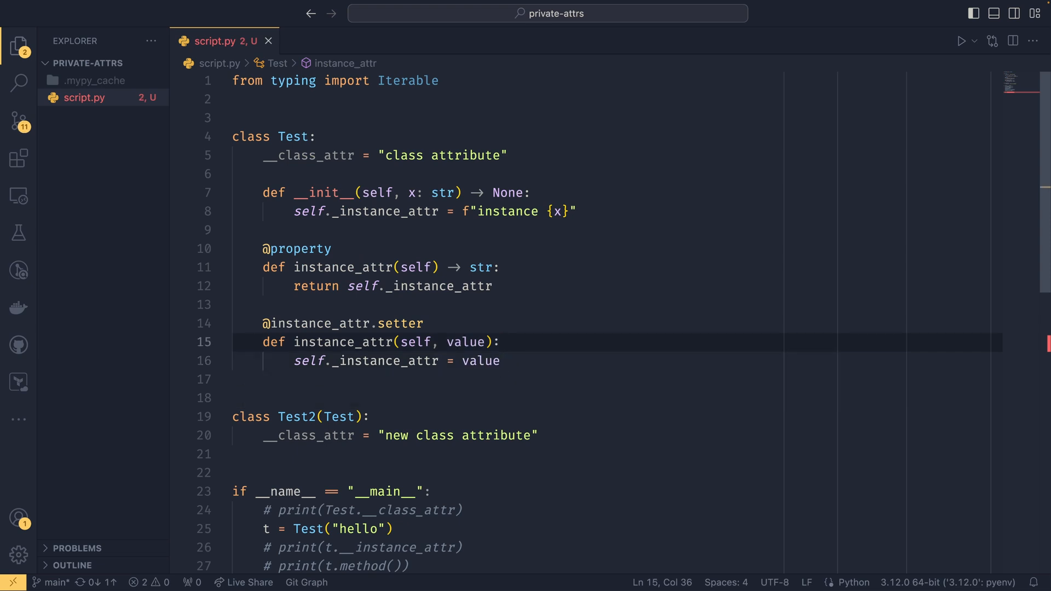
{"action": "left_click", "coordinate": [499, 361]}
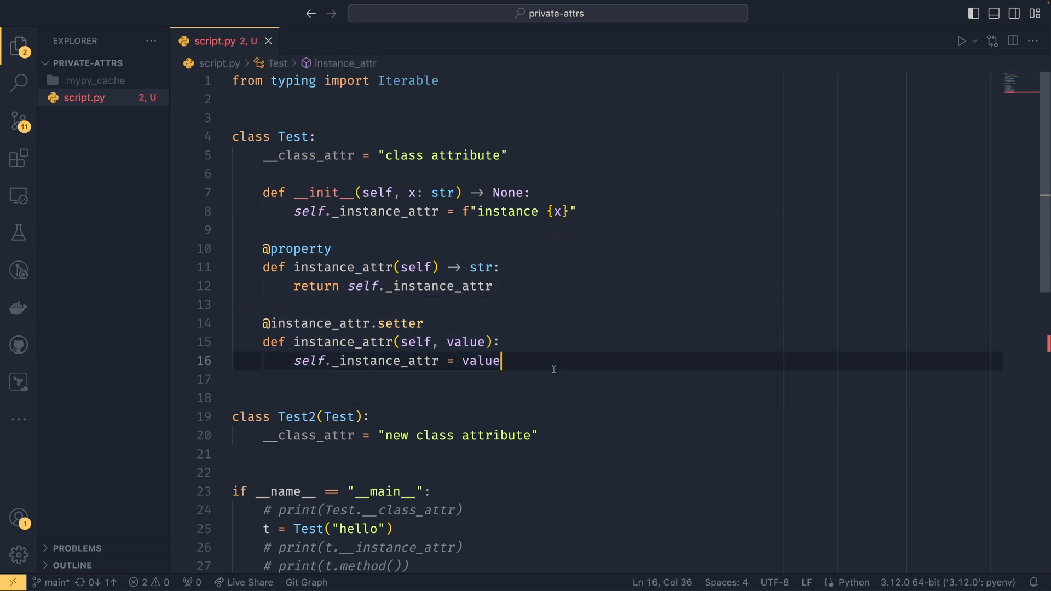
{"action": "double_click", "coordinate": [480, 360]}
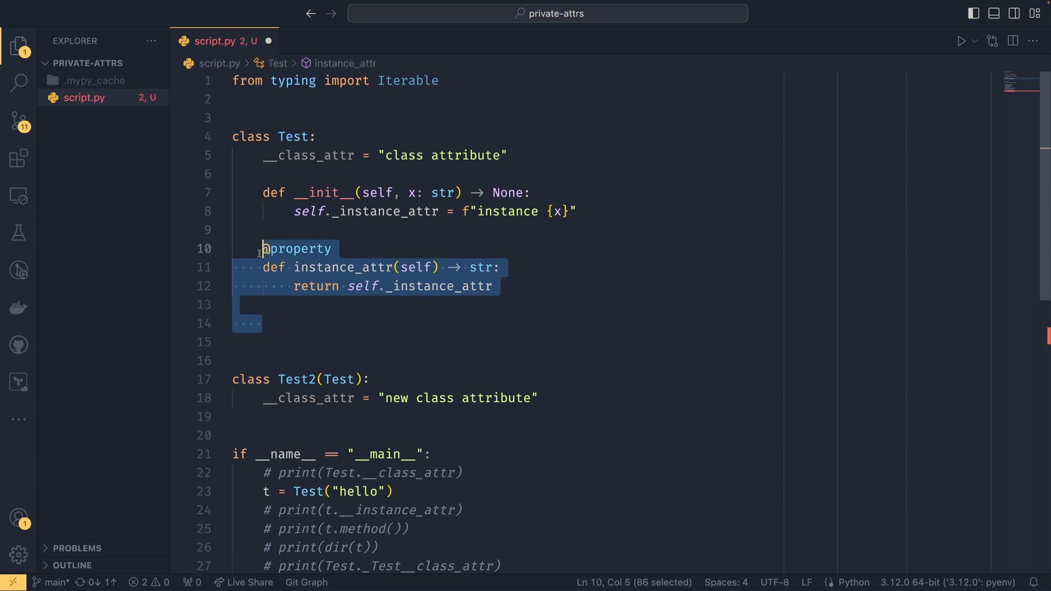
{"action": "key", "text": "Delete"}
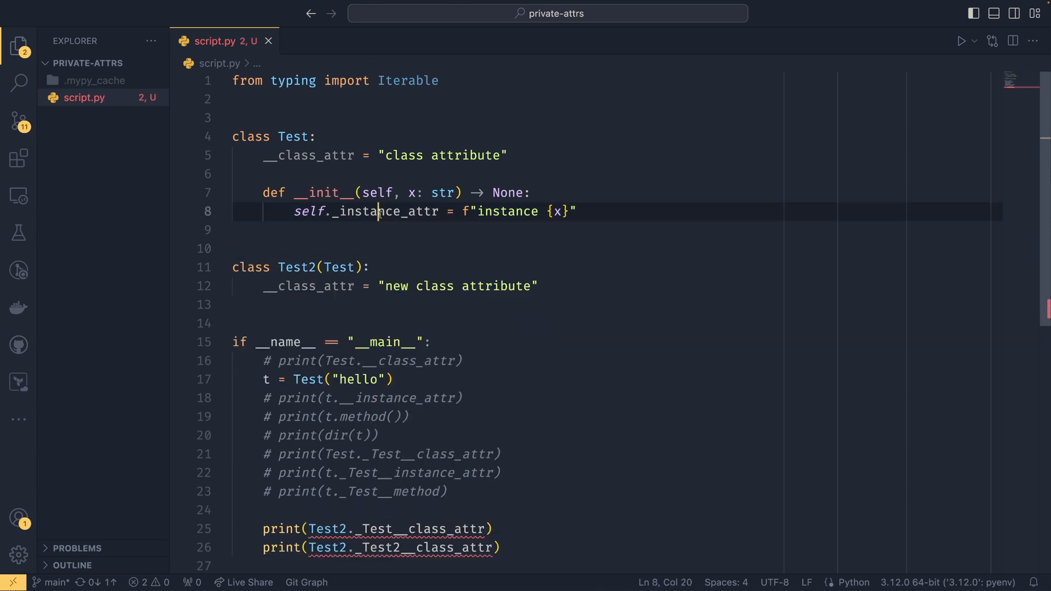